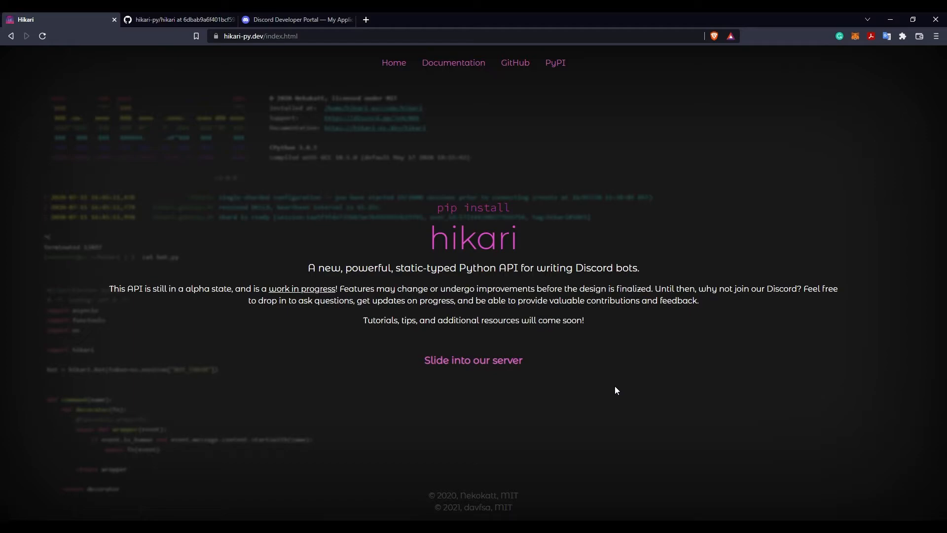
mouse_move(463, 344)
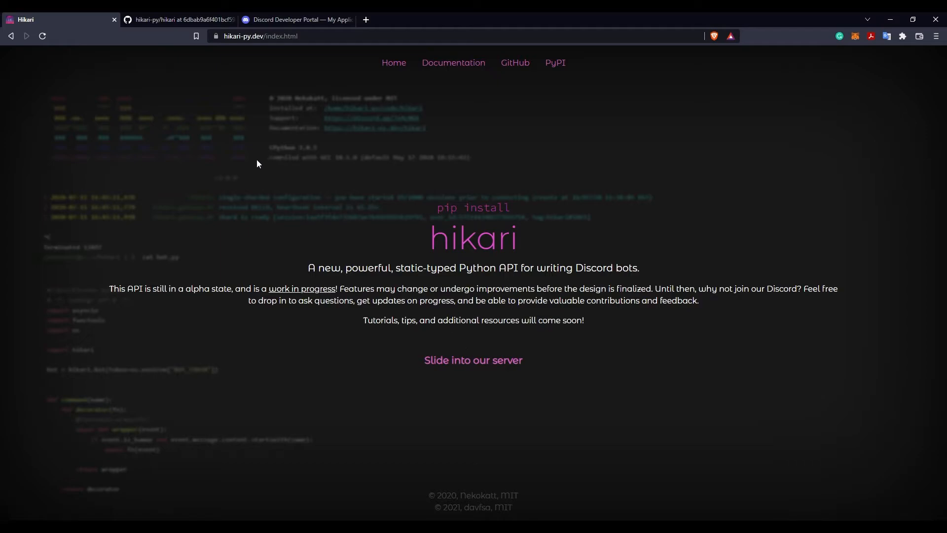
mouse_move(324, 55)
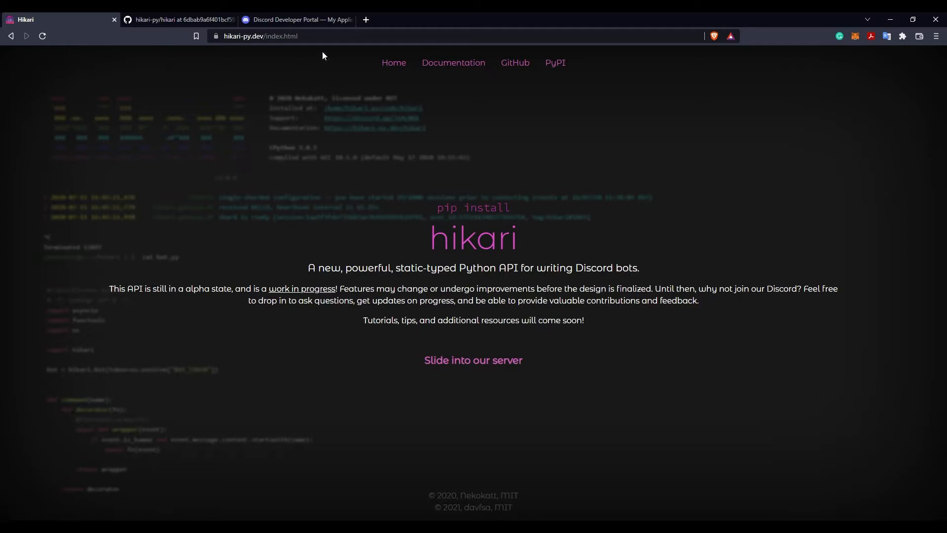
- View the hikari API documentation, then browse the hikari-py/hikari GitHub README
left_click(453, 62)
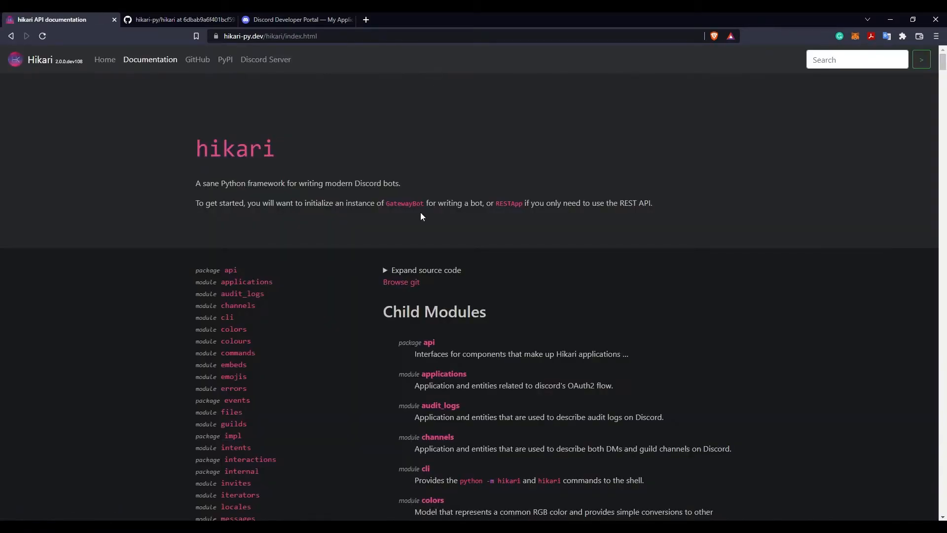
left_click(176, 19)
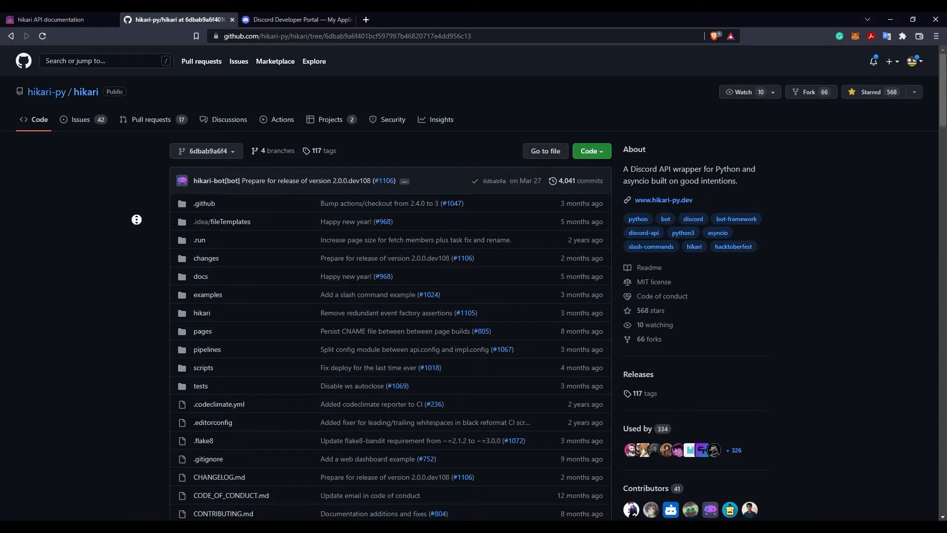
scroll("down", 3)
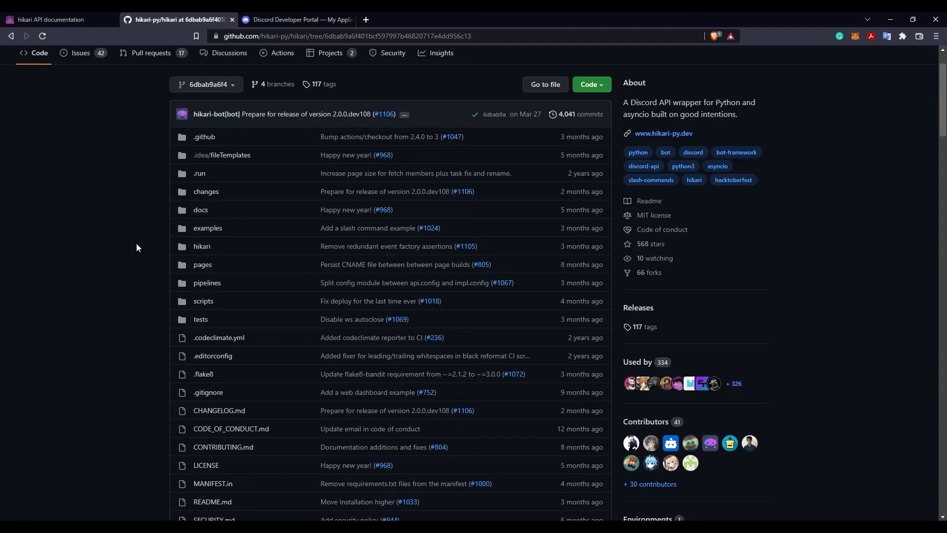
left_click(296, 20)
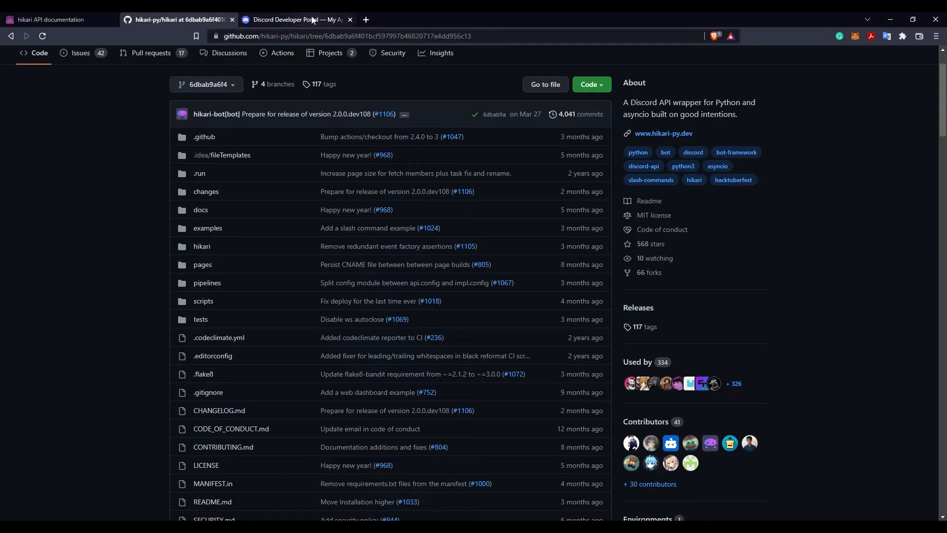
- Create a new Developer Portal application named Core, landing on its General Information page
left_click(294, 20)
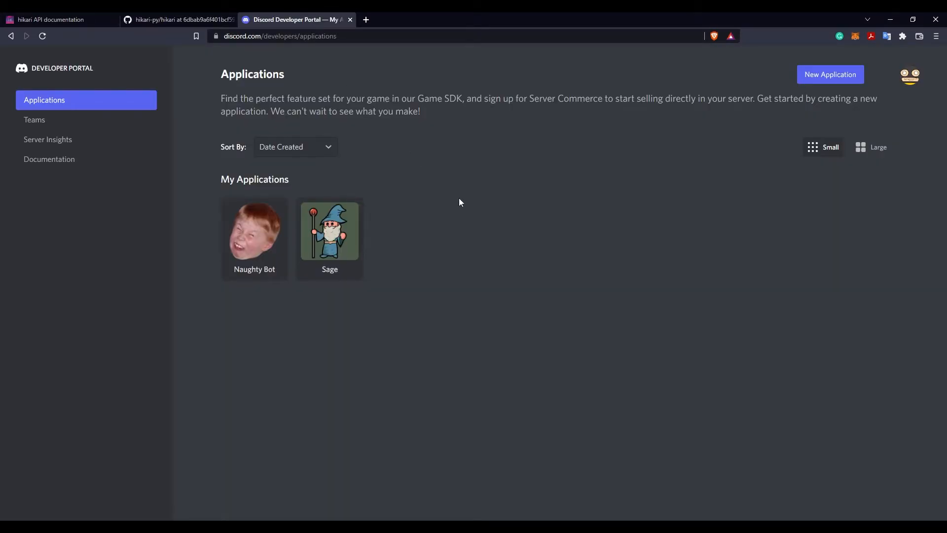
mouse_move(460, 206)
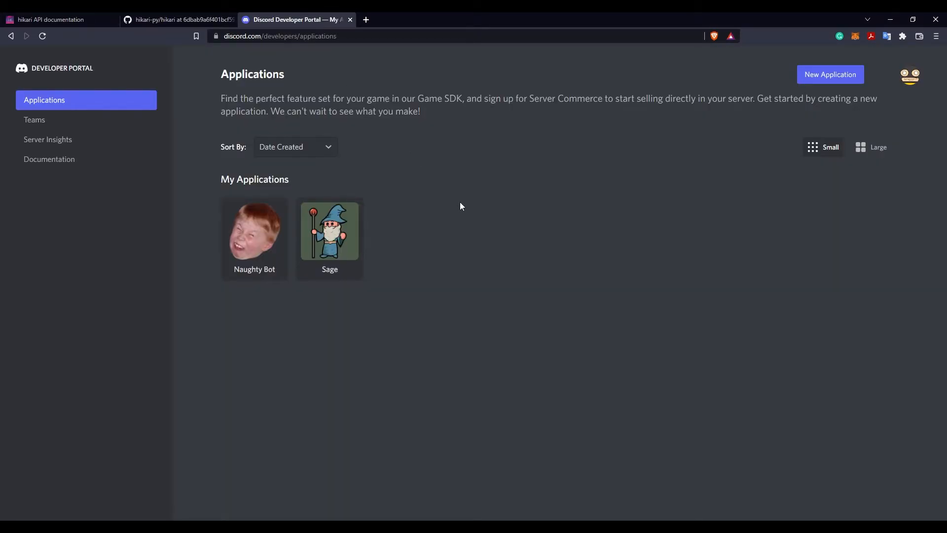
mouse_move(832, 117)
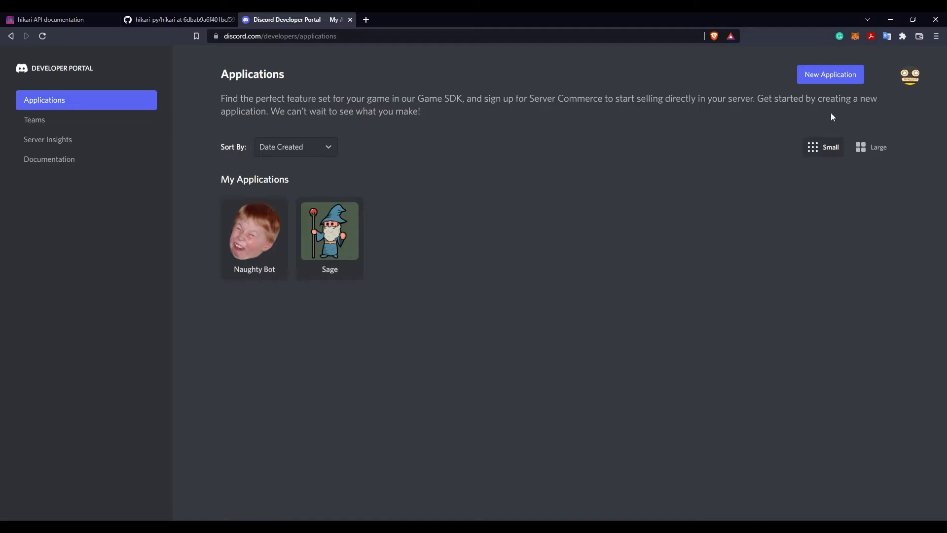
mouse_move(742, 128)
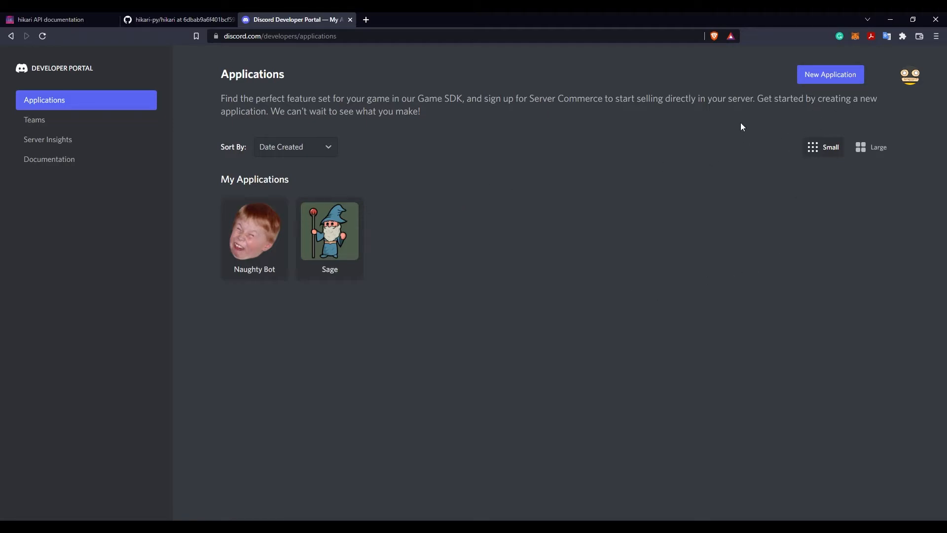
mouse_move(830, 74)
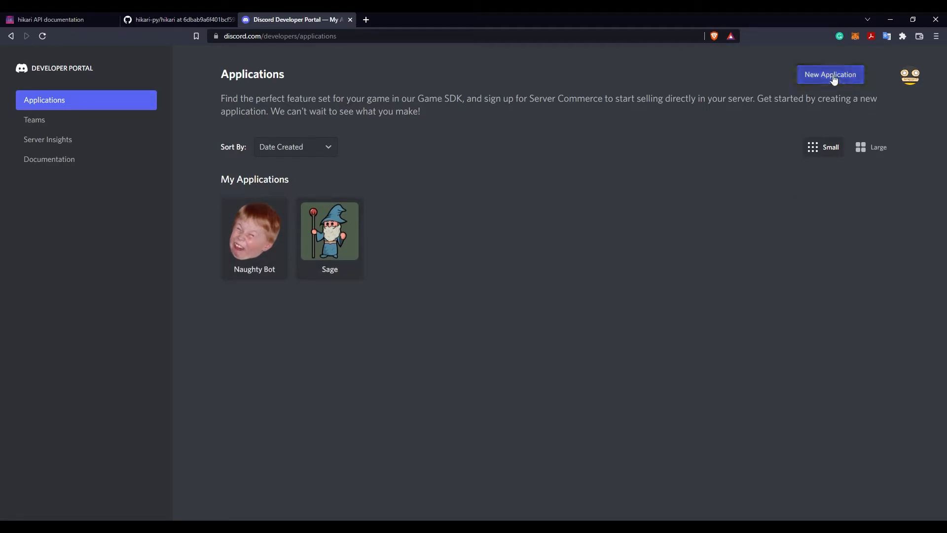
left_click(830, 74)
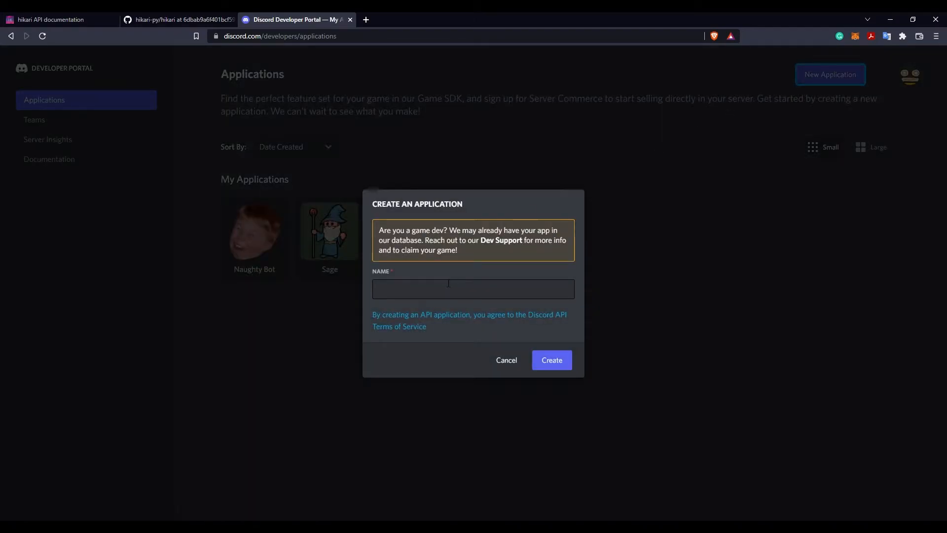
type("core")
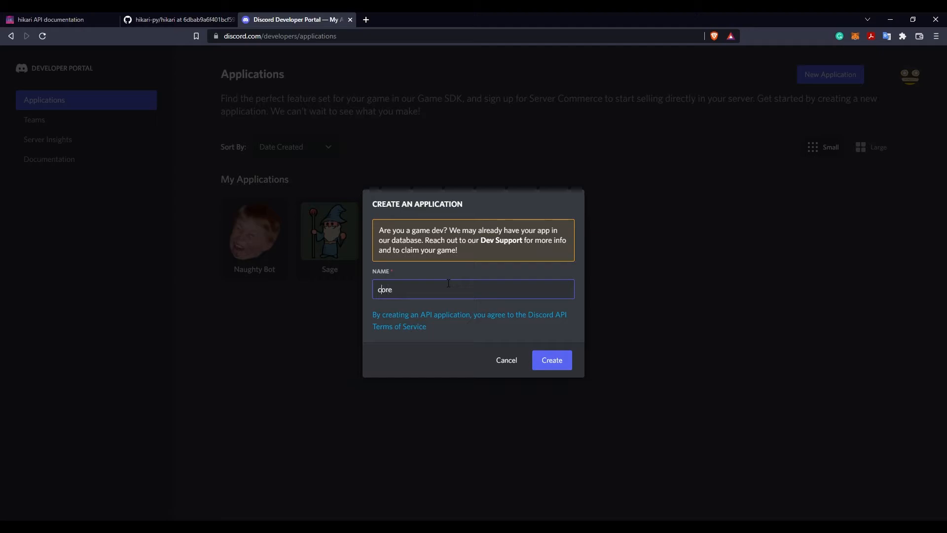
left_click(551, 360)
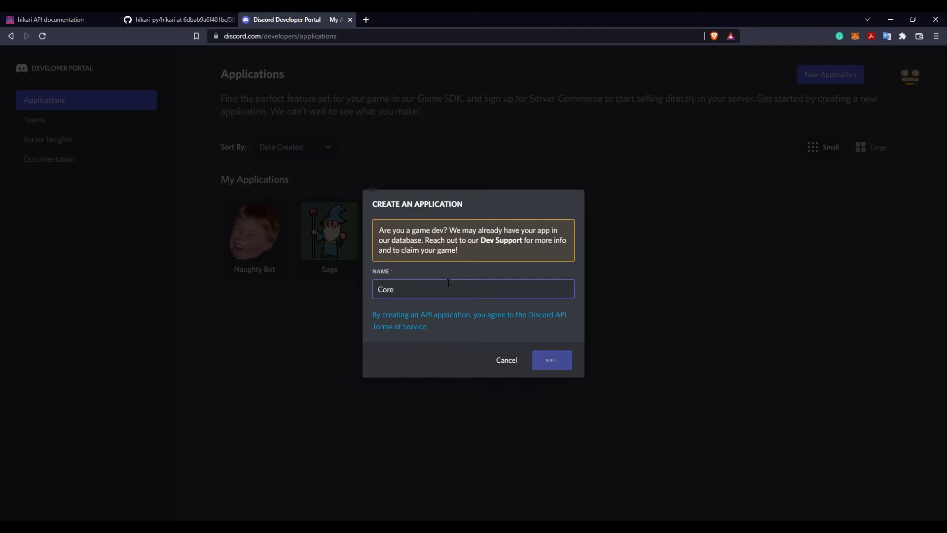
left_click(551, 361)
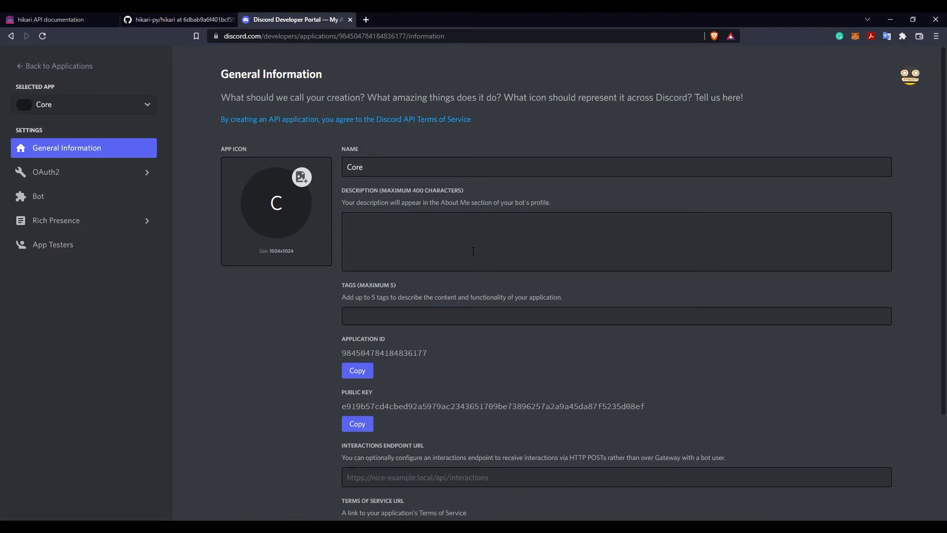
mouse_move(111, 209)
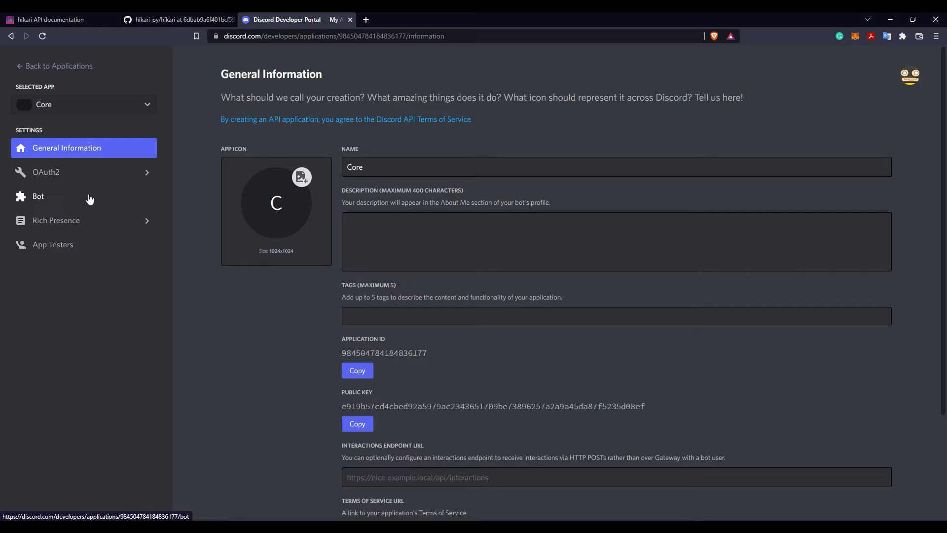
- Add a bot user to the Core application and discard the accidental username edit
left_click(39, 195)
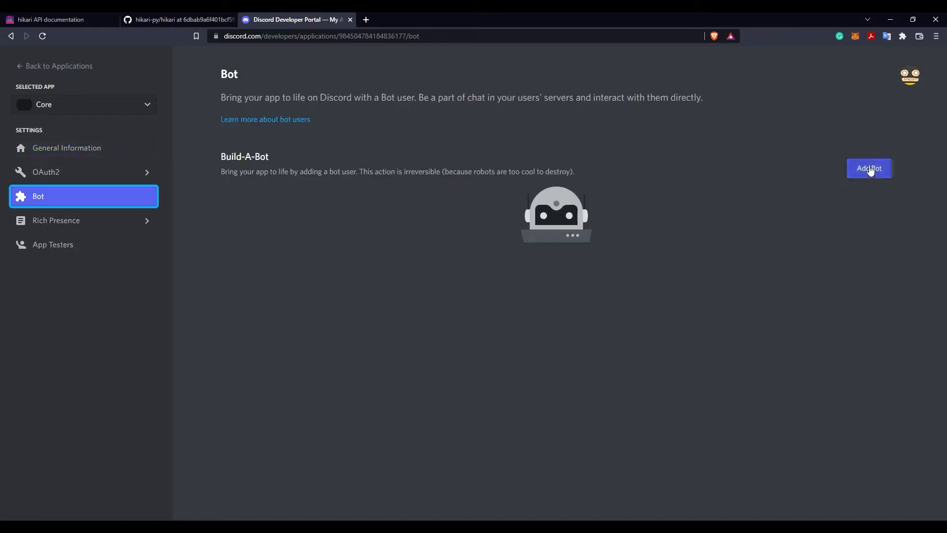
left_click(868, 168)
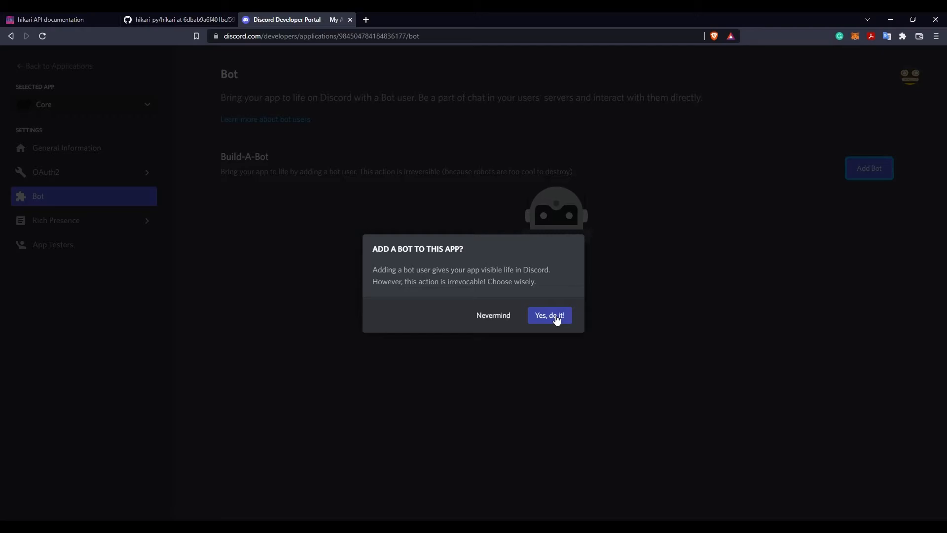
left_click(549, 315)
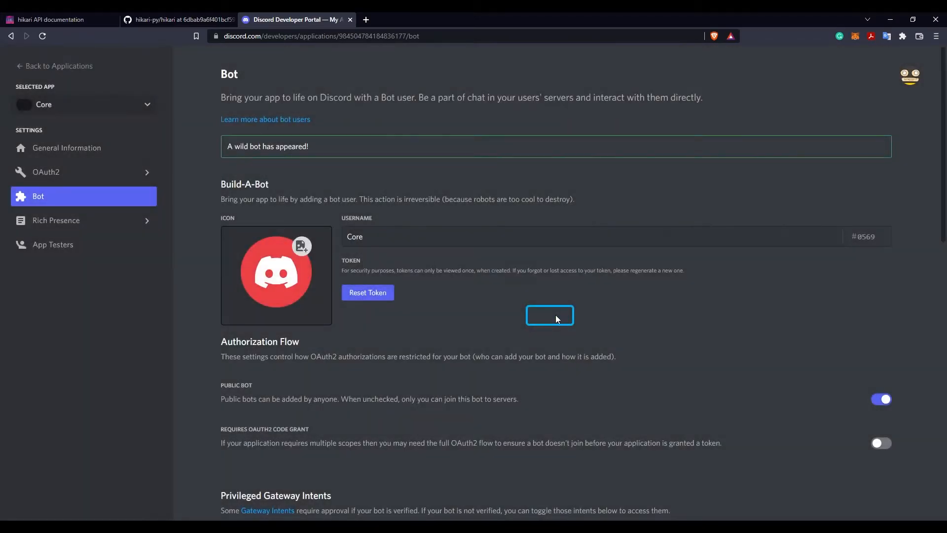
scroll("down", 3)
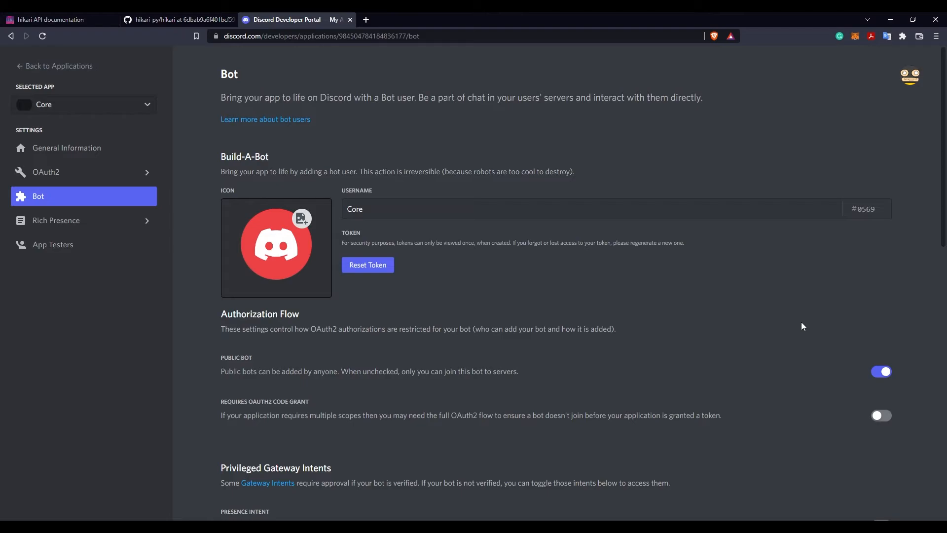
mouse_move(559, 287)
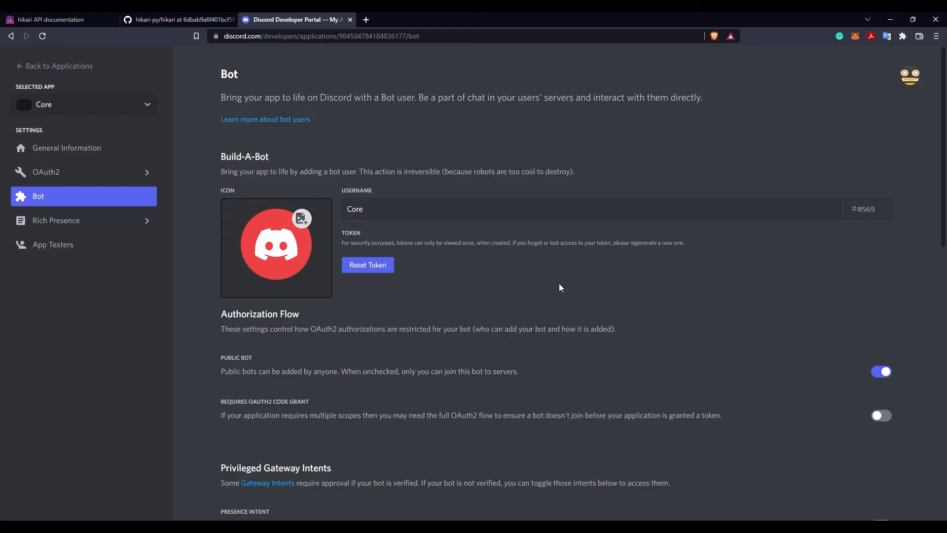
mouse_move(126, 219)
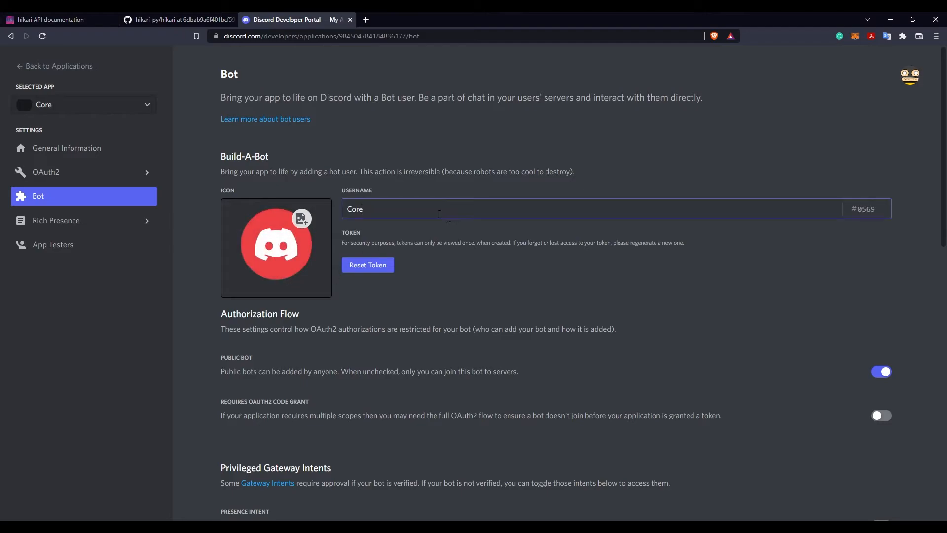
type("1")
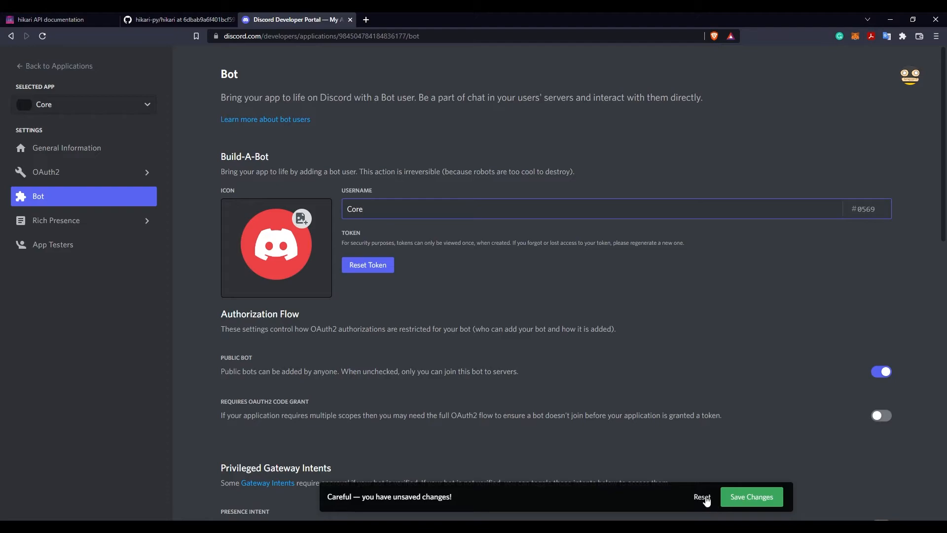
left_click(702, 496)
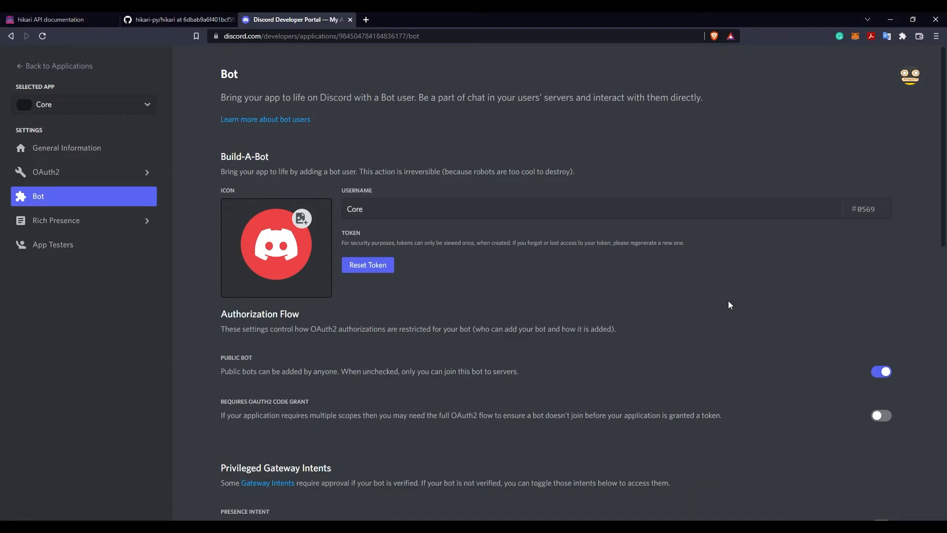
mouse_move(616, 405)
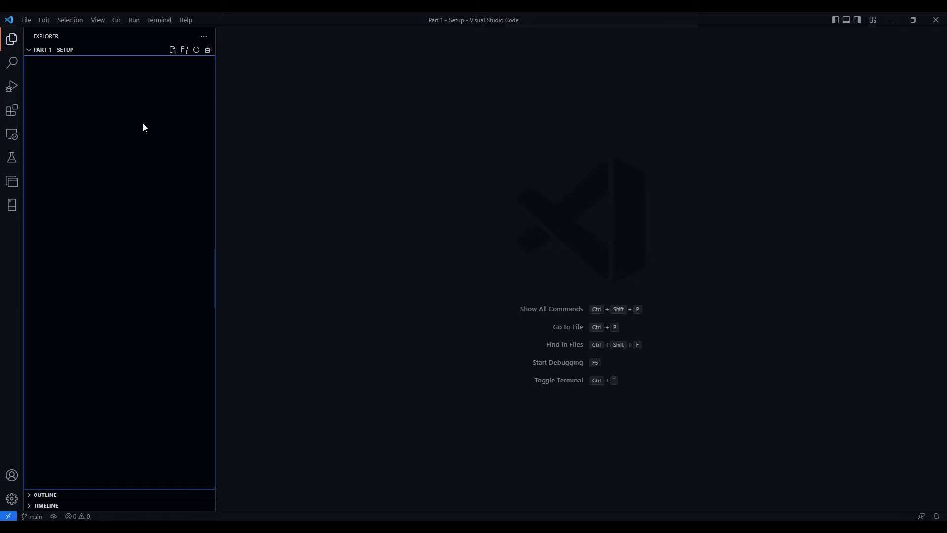
mouse_move(173, 49)
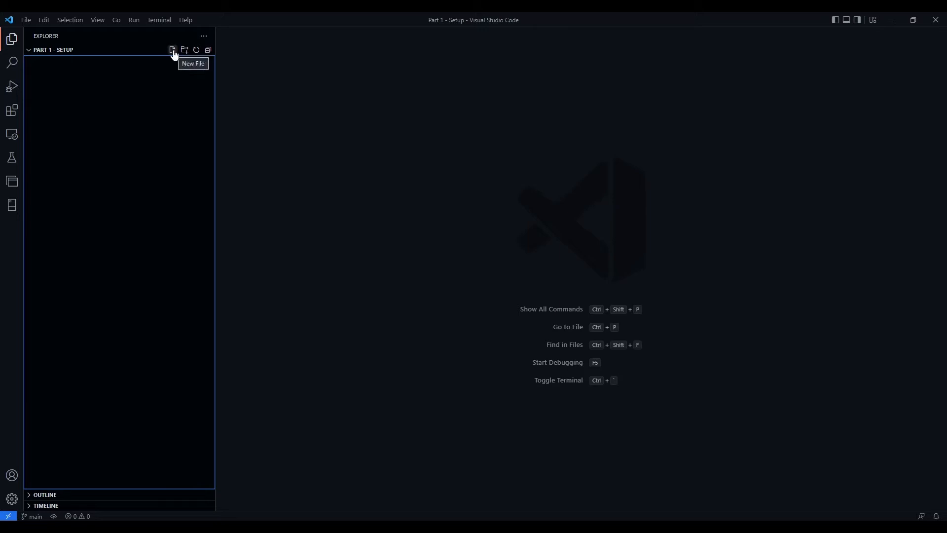
- Create an empty main.py in the Part 1 - Setup project
left_click(173, 49)
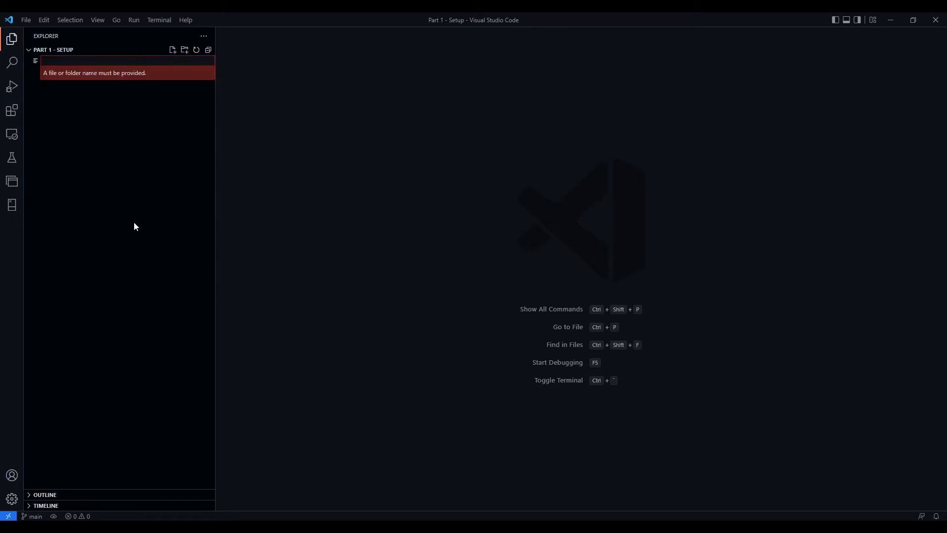
type("main.py")
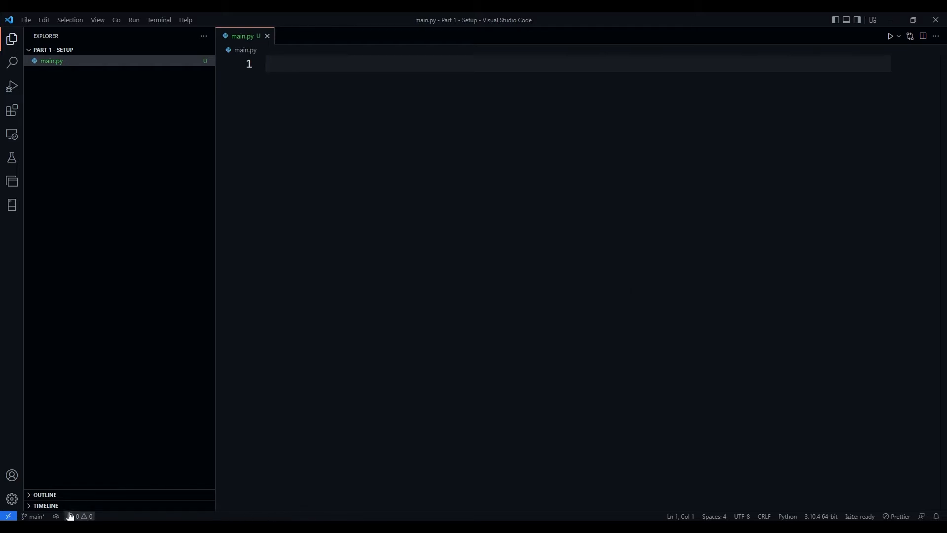
left_click(159, 19)
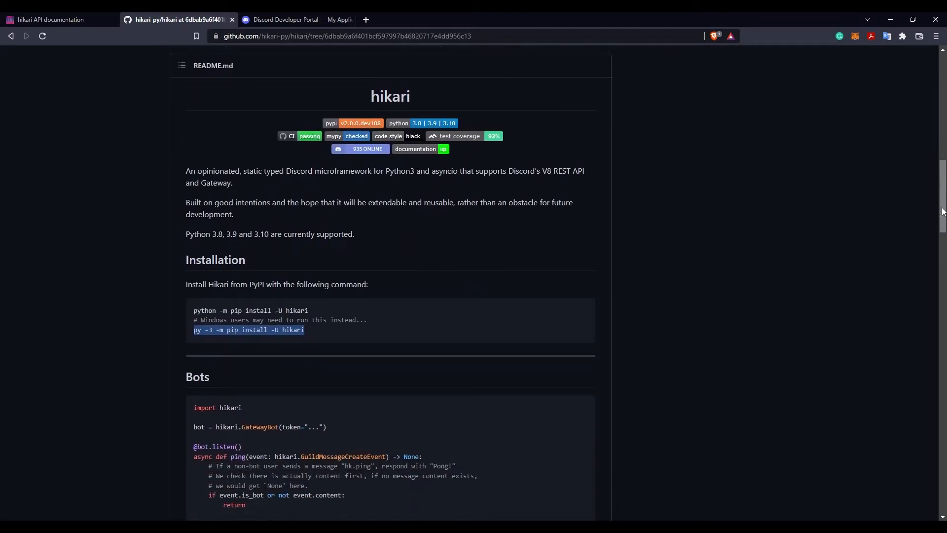
- Install hikari via 'py -3 -m pip install -U hikari' from the README in the VS Code terminal
left_click(214, 294)
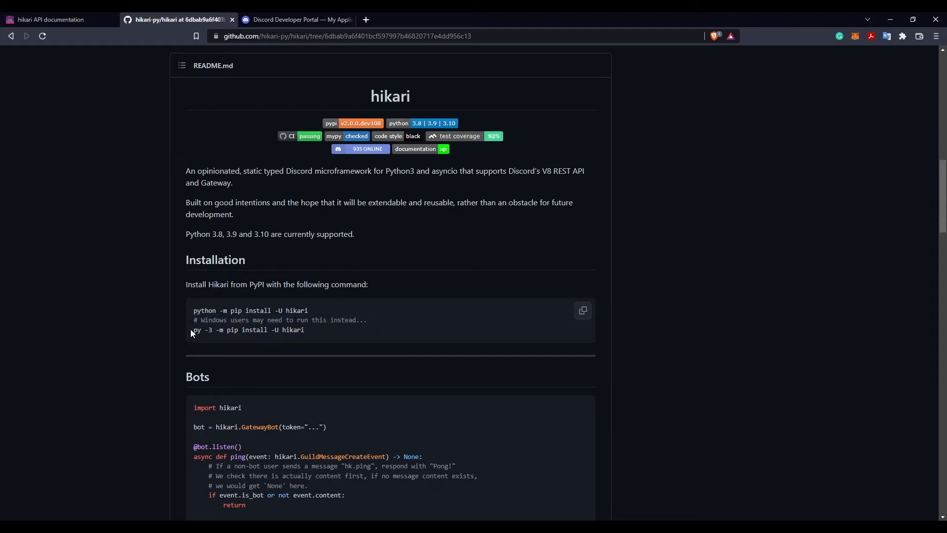
left_click_drag(194, 329, 305, 330)
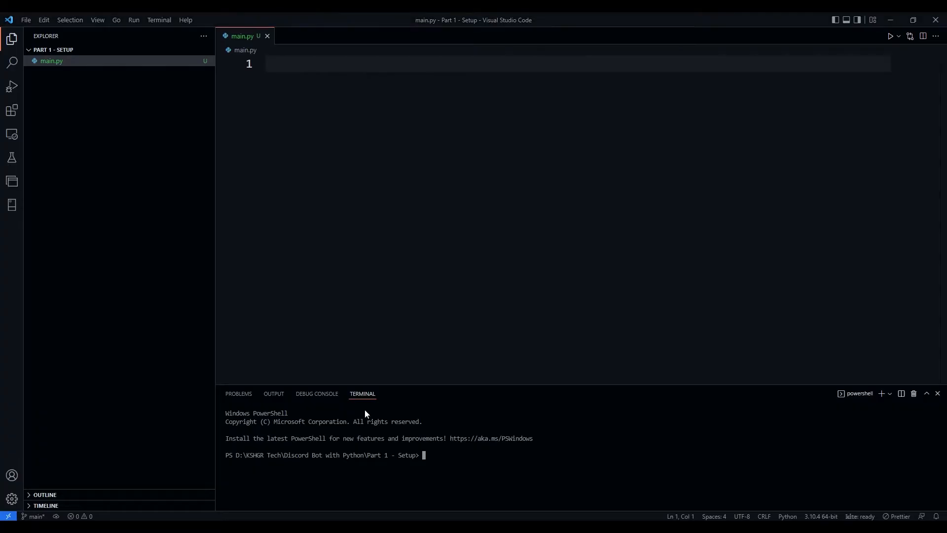
type("py -3 -m pip install -U hikari")
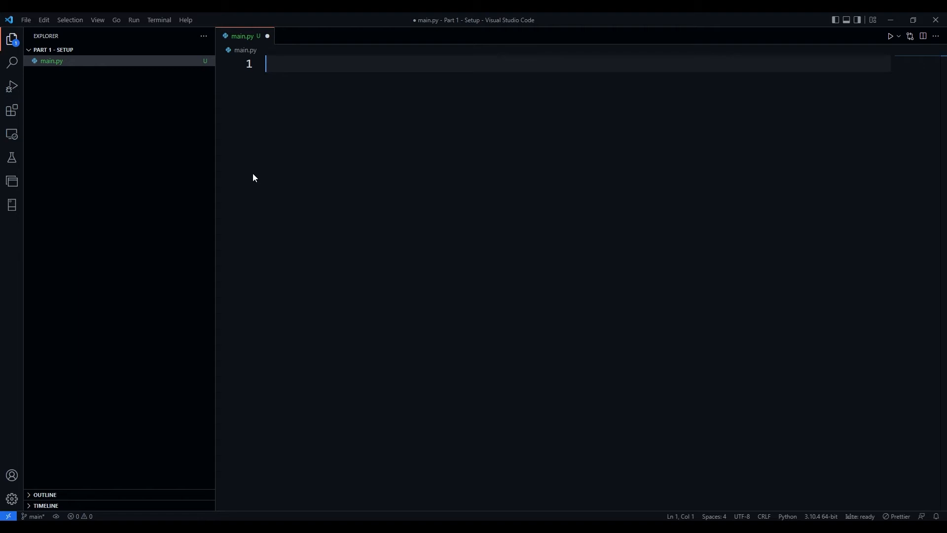
- Write 'import hikari' and 'bot = hikari.GatewayBot(token="")' in main.py
type("import")
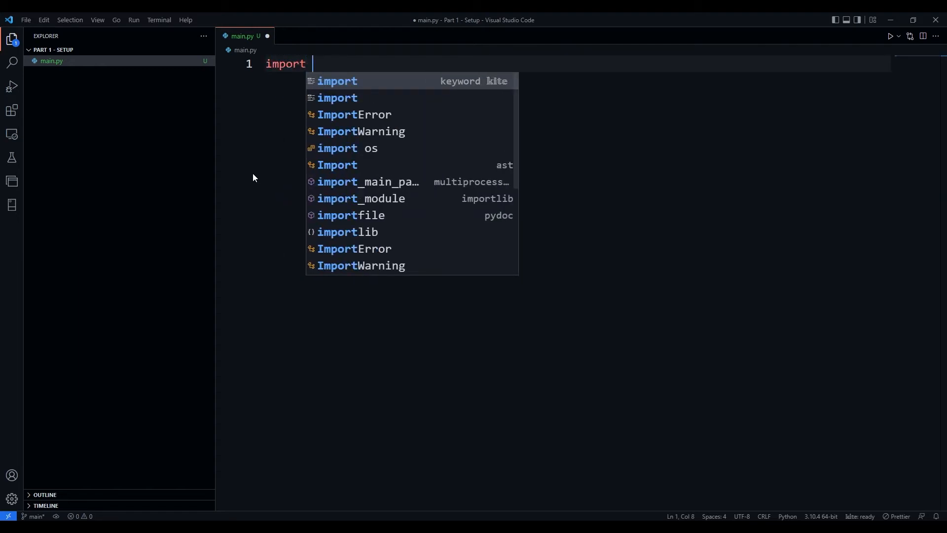
type("Hikari")
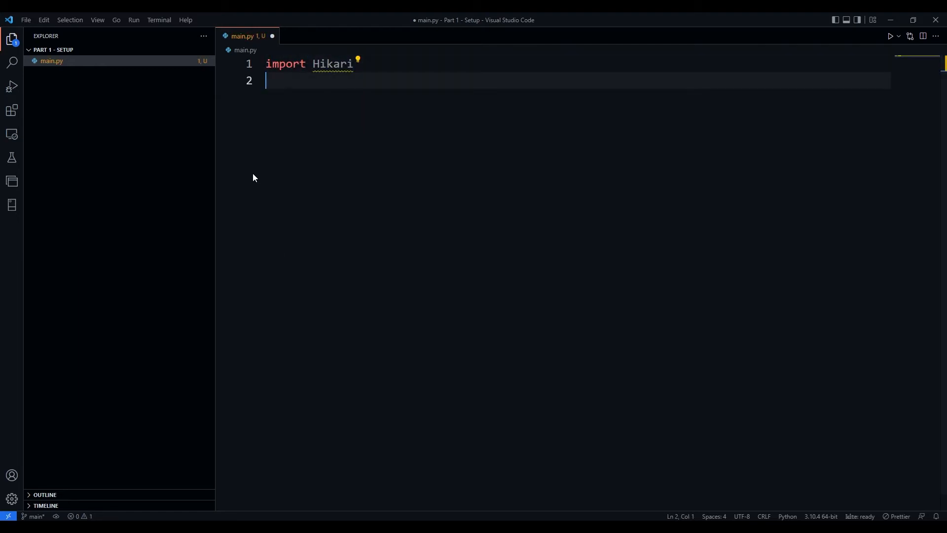
type("b")
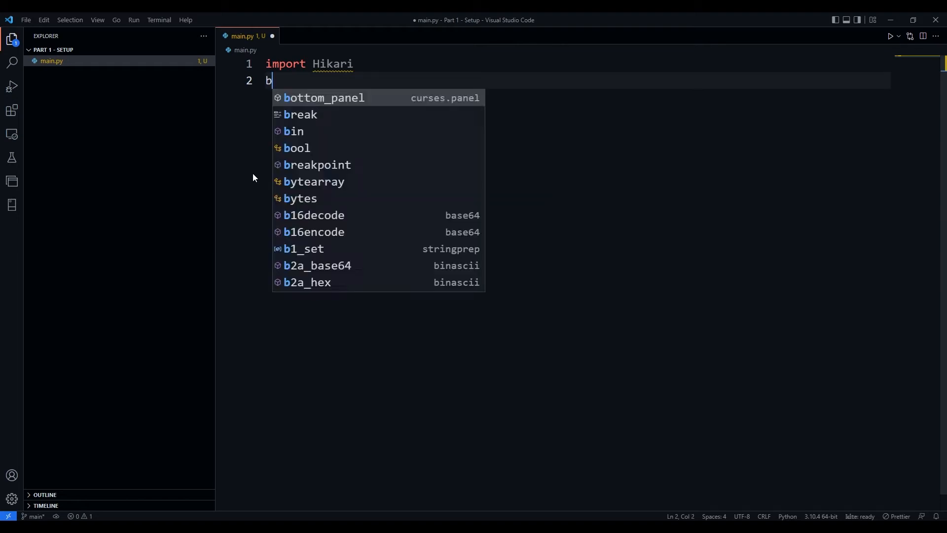
type("ot =")
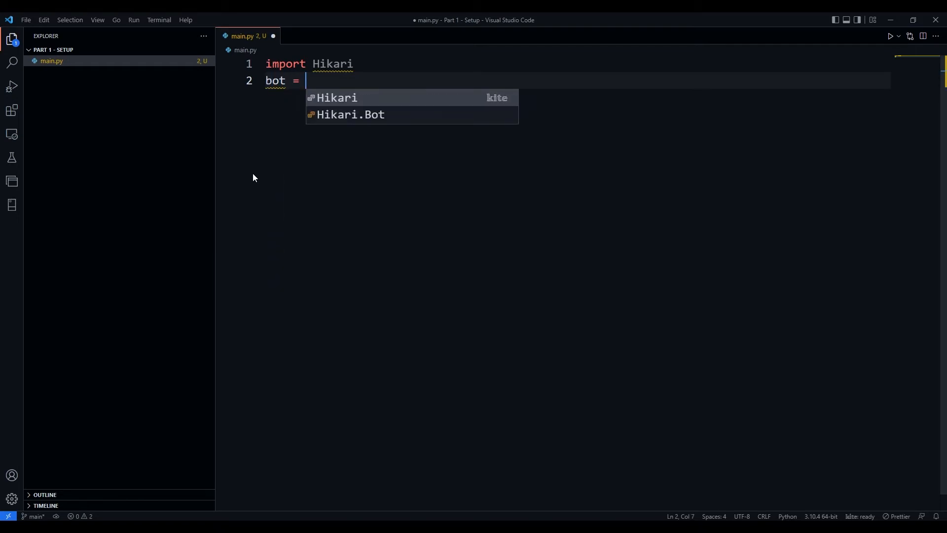
type("hikari")
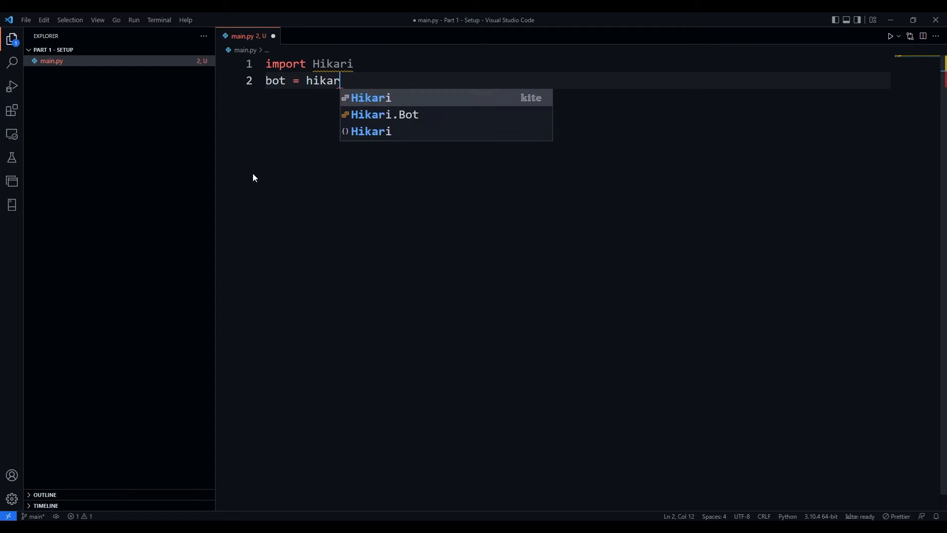
type("i.Gate")
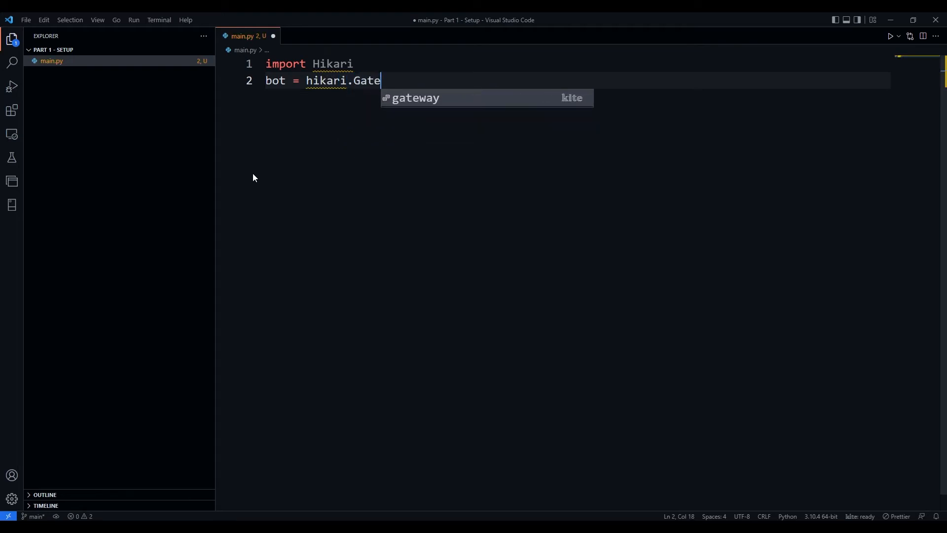
type("wayBot")
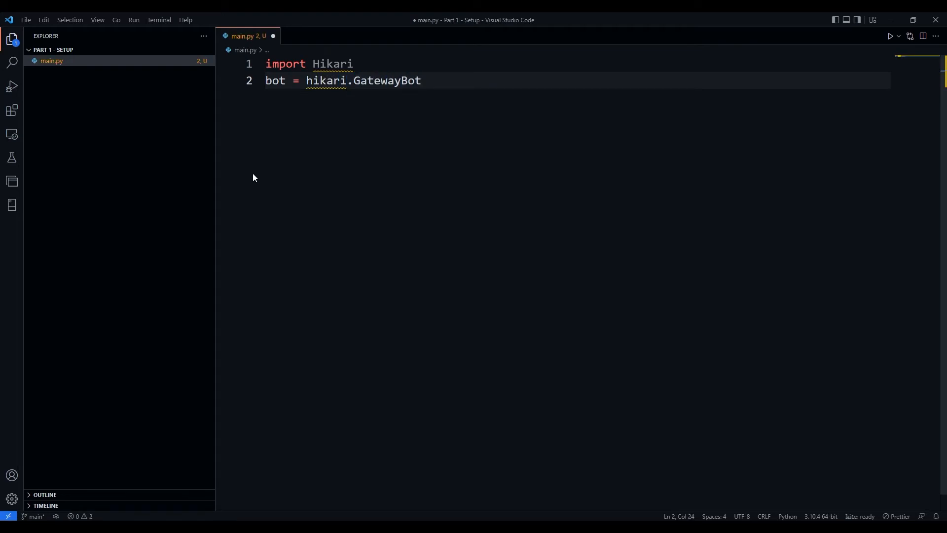
type("()")
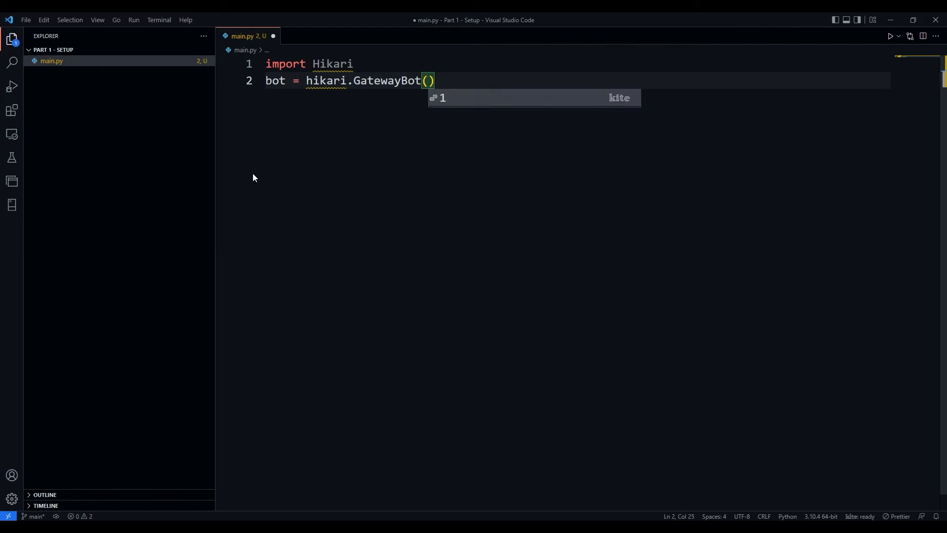
type("token=\"")
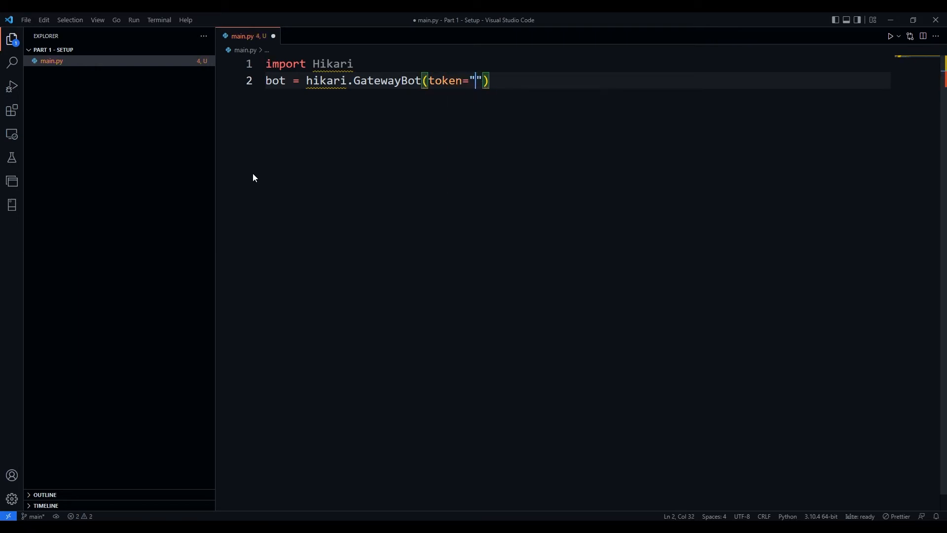
- Add 'bot.run()' below and place the cursor inside the empty token string
key("enter")
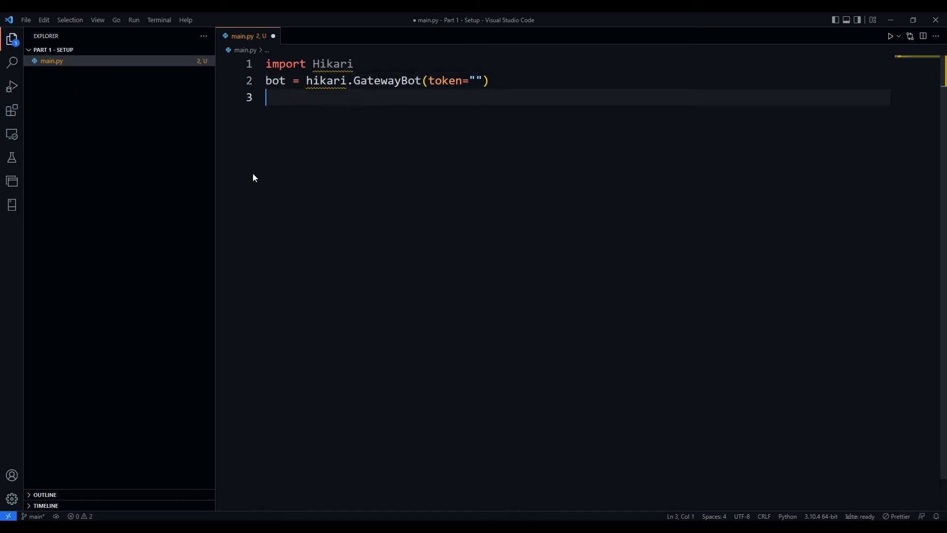
type("bo")
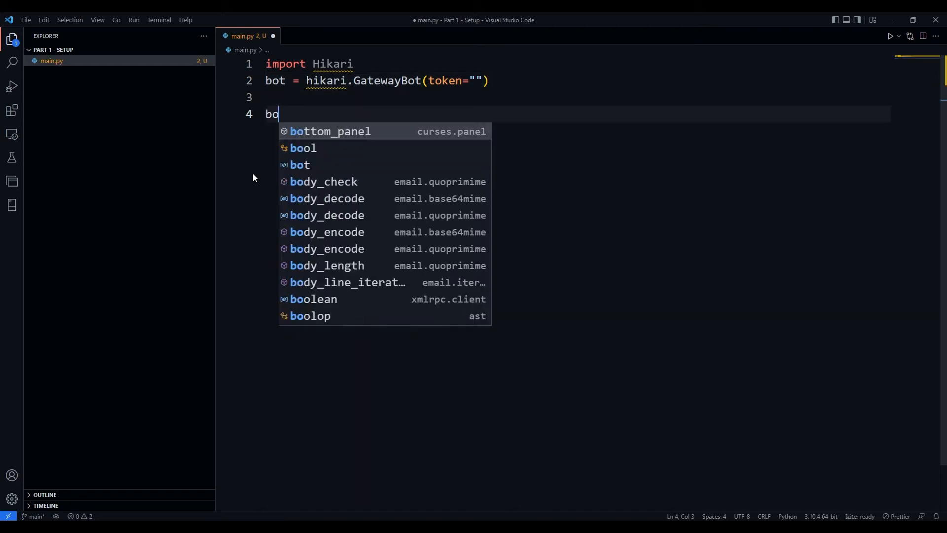
type("t.run")
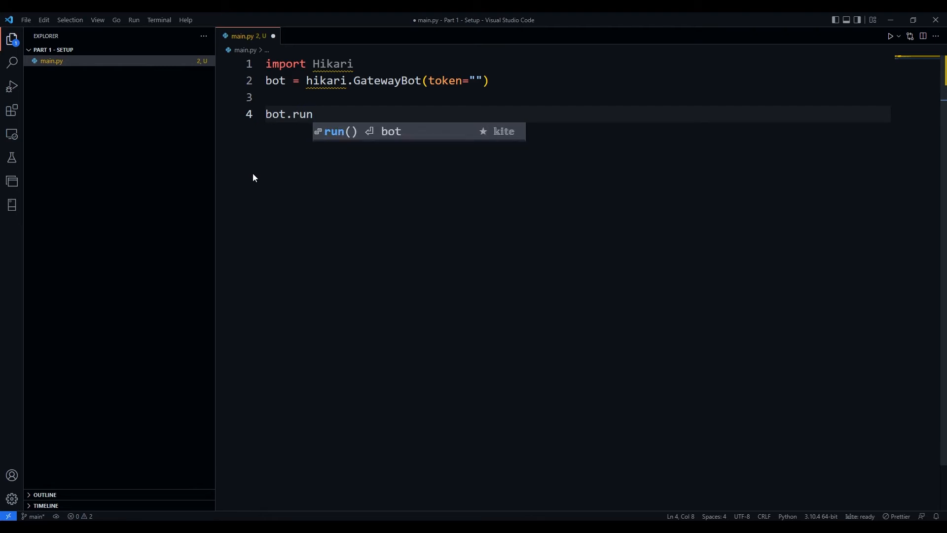
type("()")
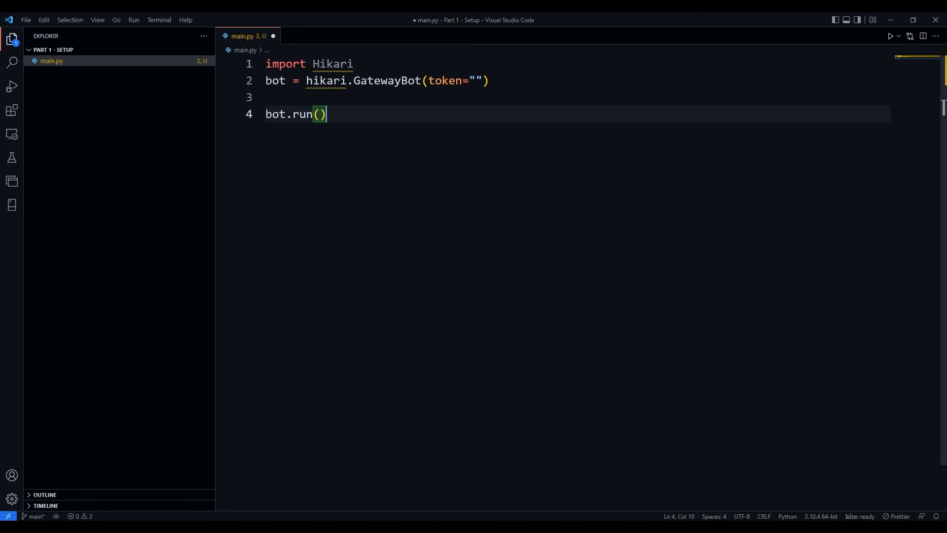
left_click(483, 80)
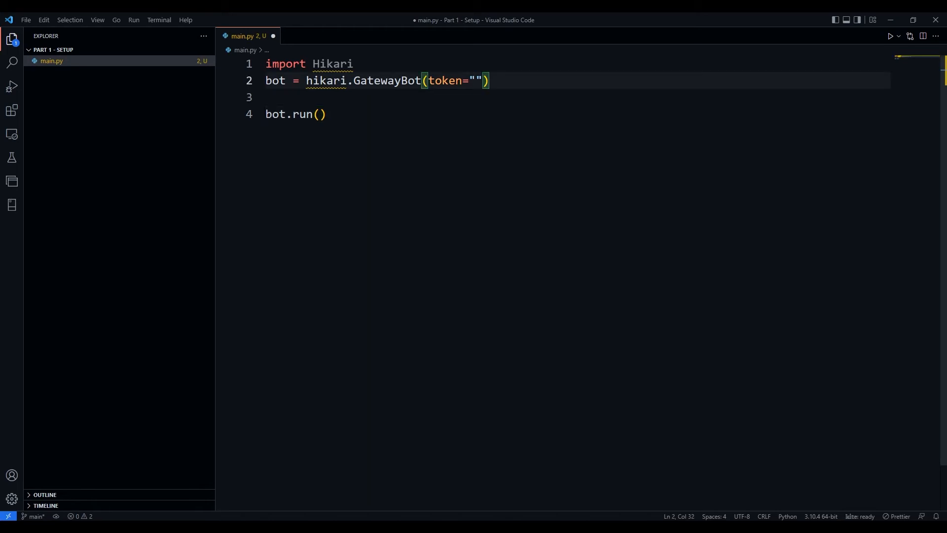
- Return to the Developer Portal and reach Core's OAuth2 URL Generator
left_click(320, 115)
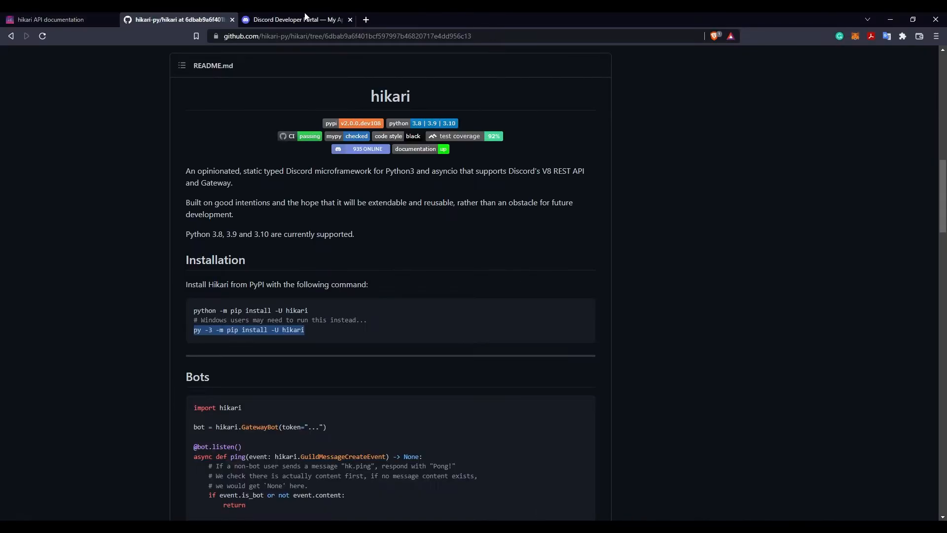
left_click(297, 20)
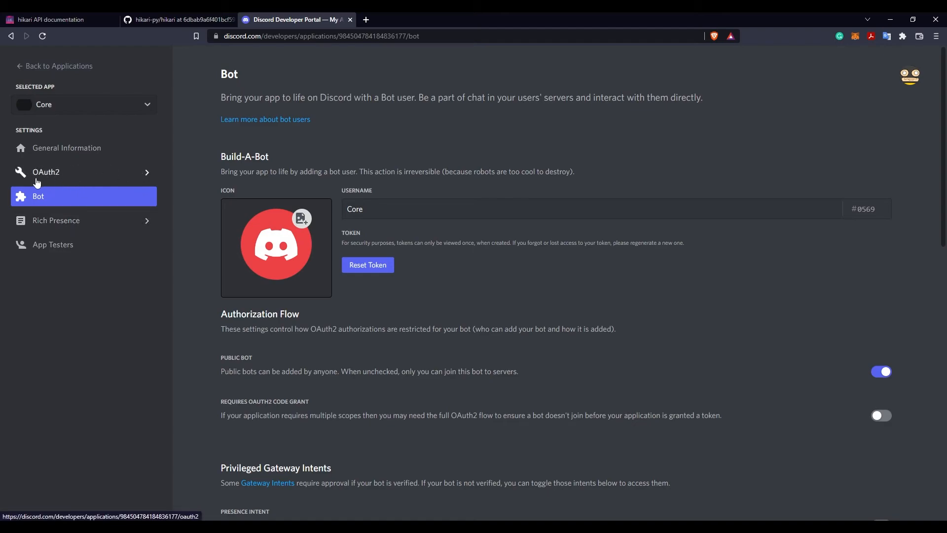
left_click(47, 172)
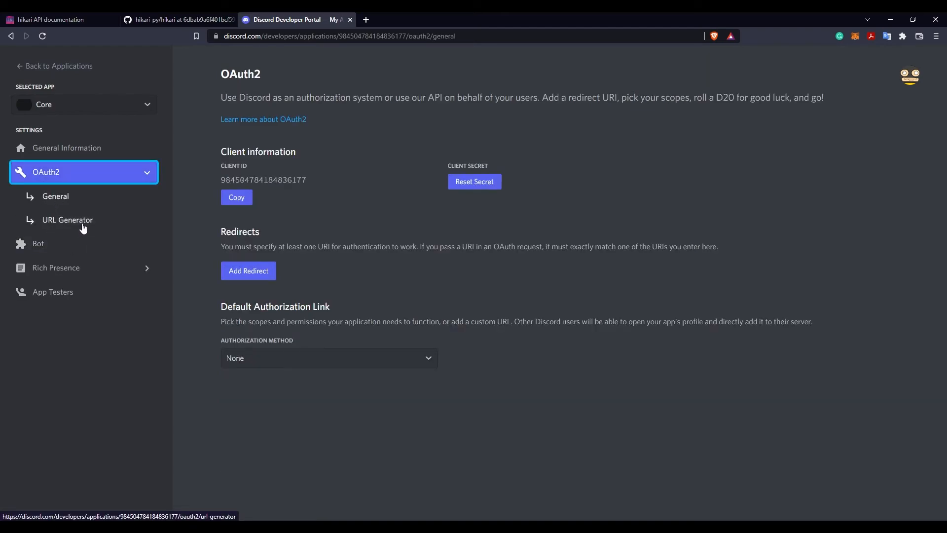
left_click(67, 219)
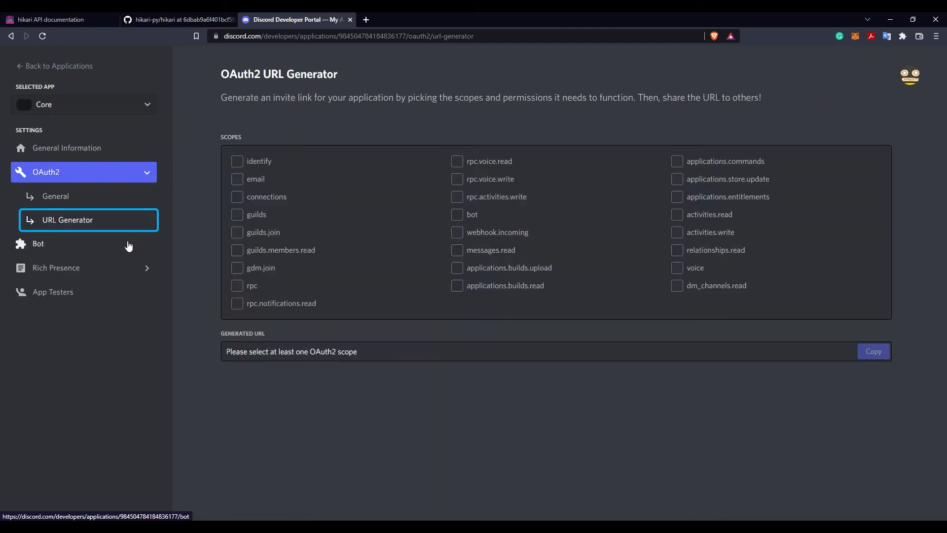
mouse_move(457, 217)
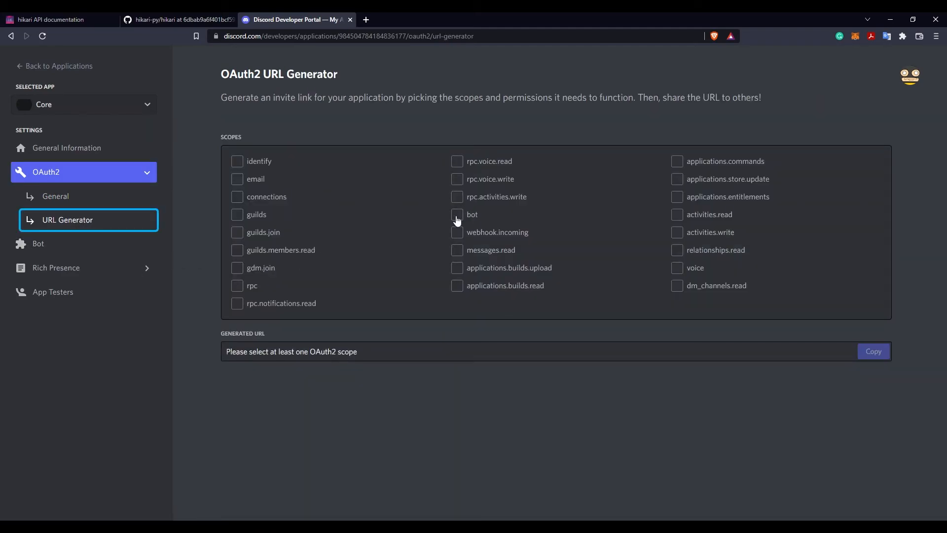
- Generate an invite URL with bot scope and Administrator permission, opening it in a new tab
left_click(457, 215)
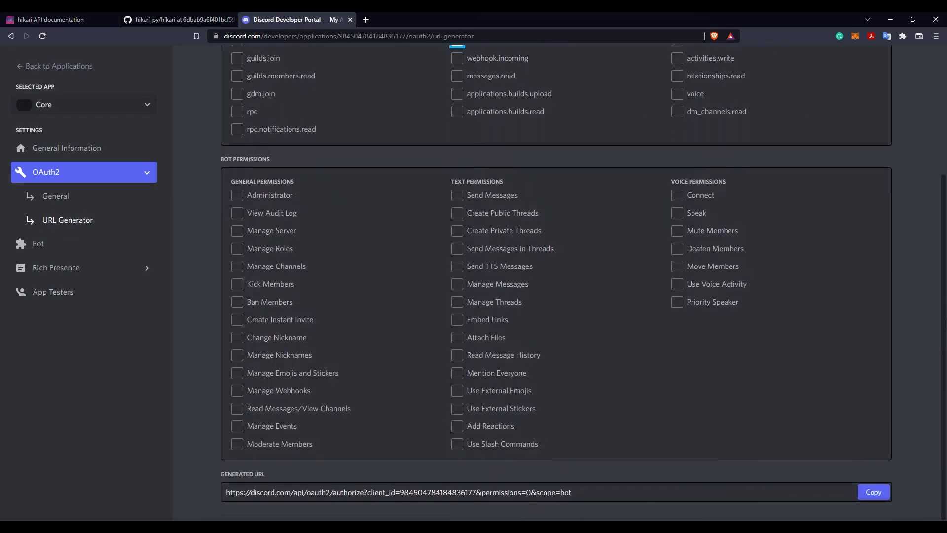
mouse_move(415, 295)
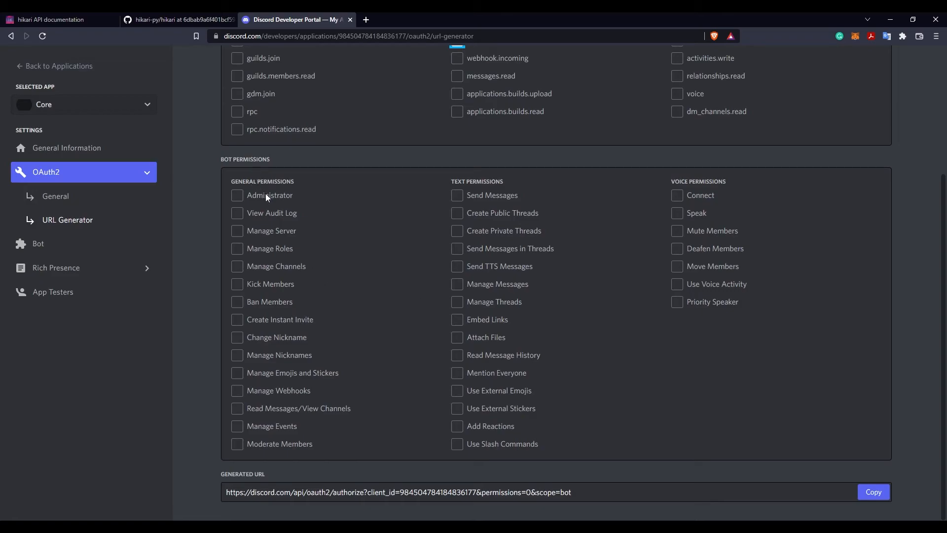
mouse_move(271, 205)
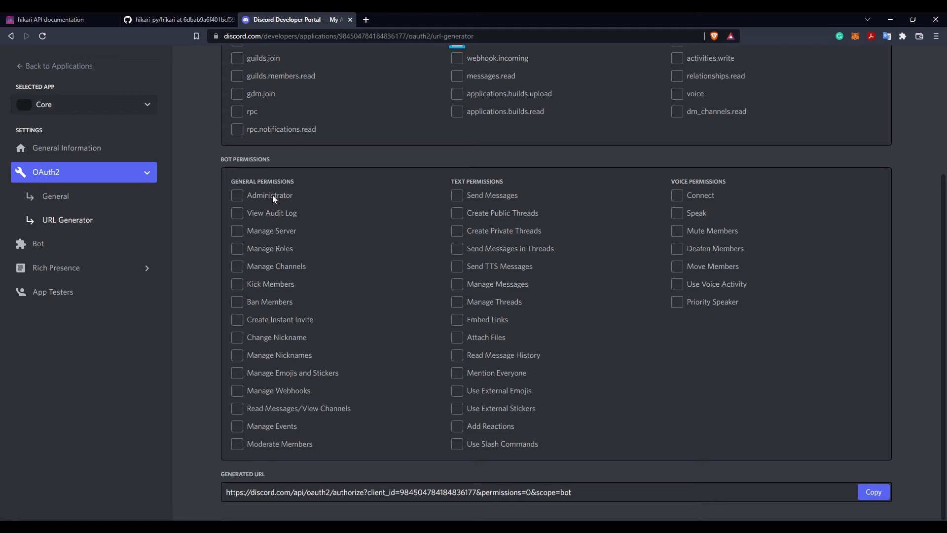
left_click(237, 196)
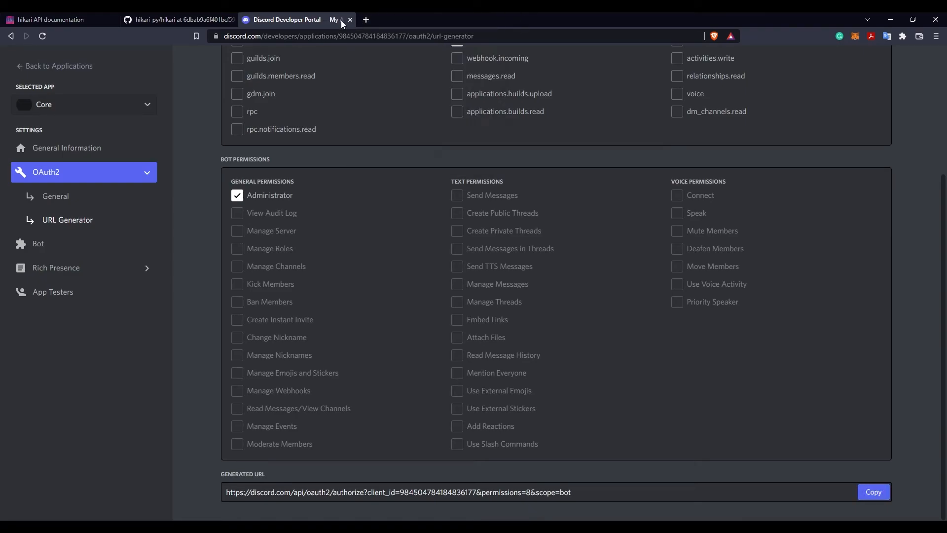
left_click(366, 20)
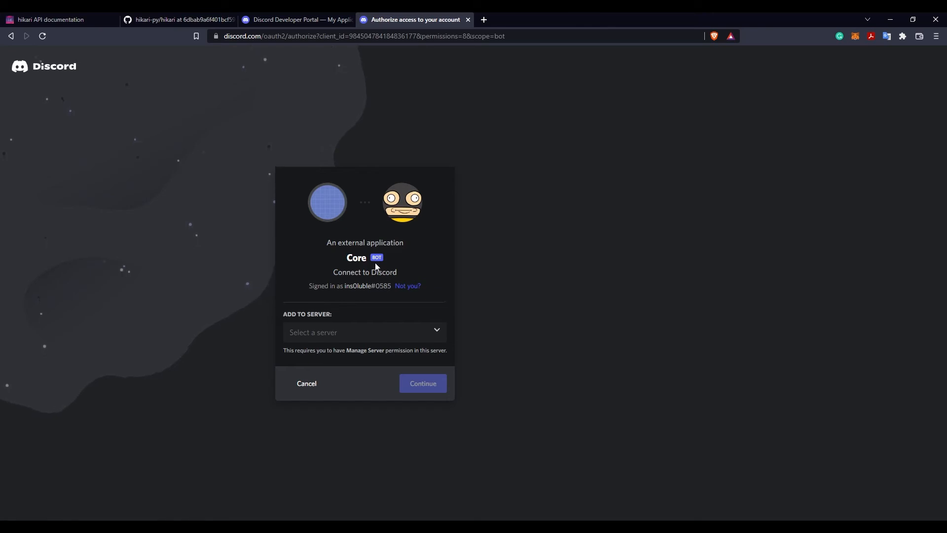
mouse_move(383, 273)
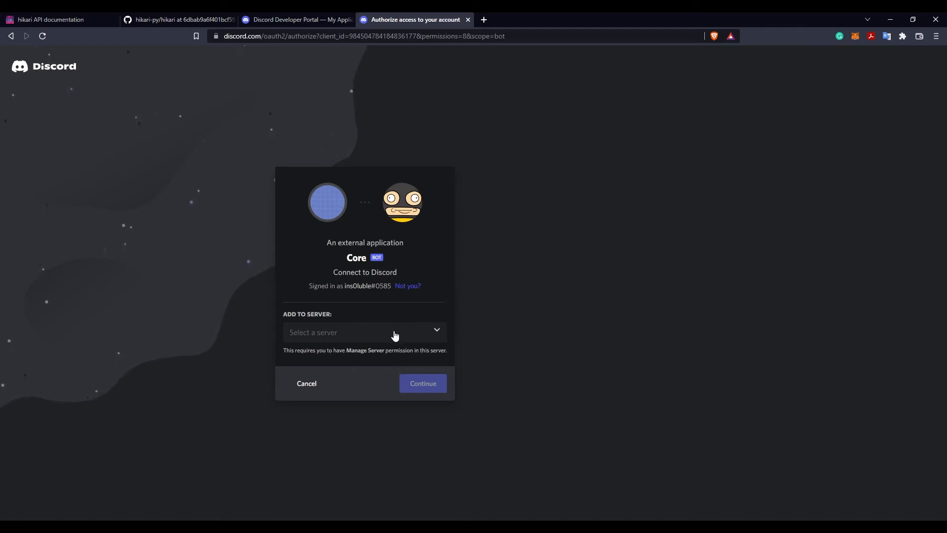
- Choose Bot Testing Server as the server to add Core to
left_click(364, 332)
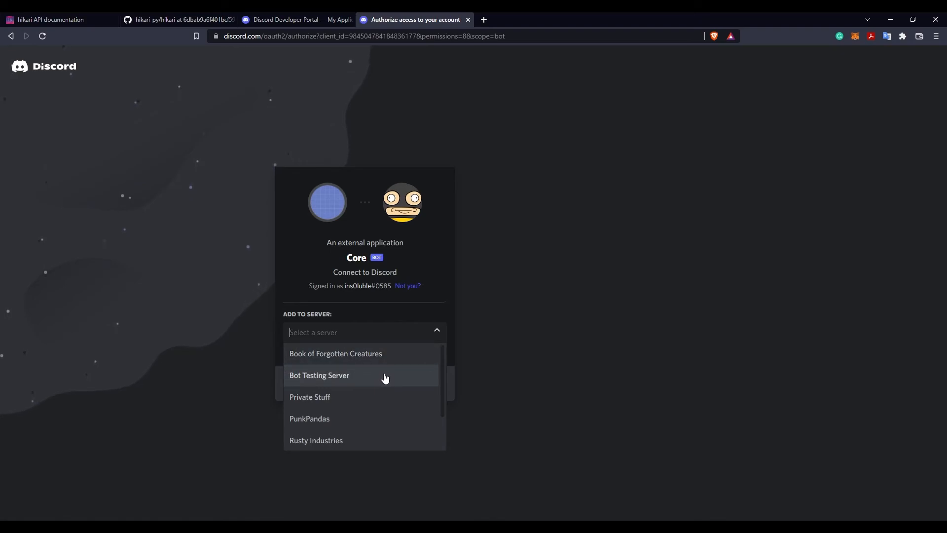
left_click(319, 375)
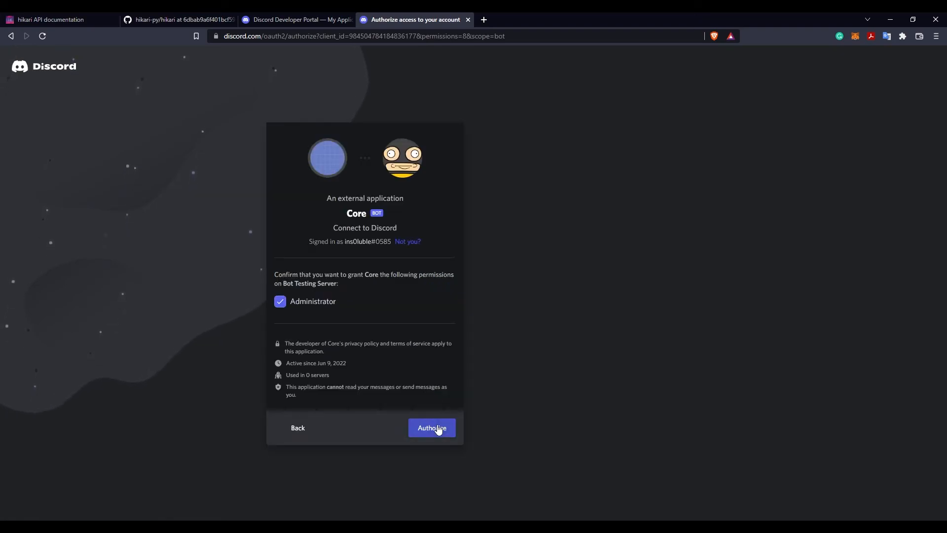
- Authorize Core on Bot Testing Server and pass the hCaptcha truck picture check
left_click(431, 427)
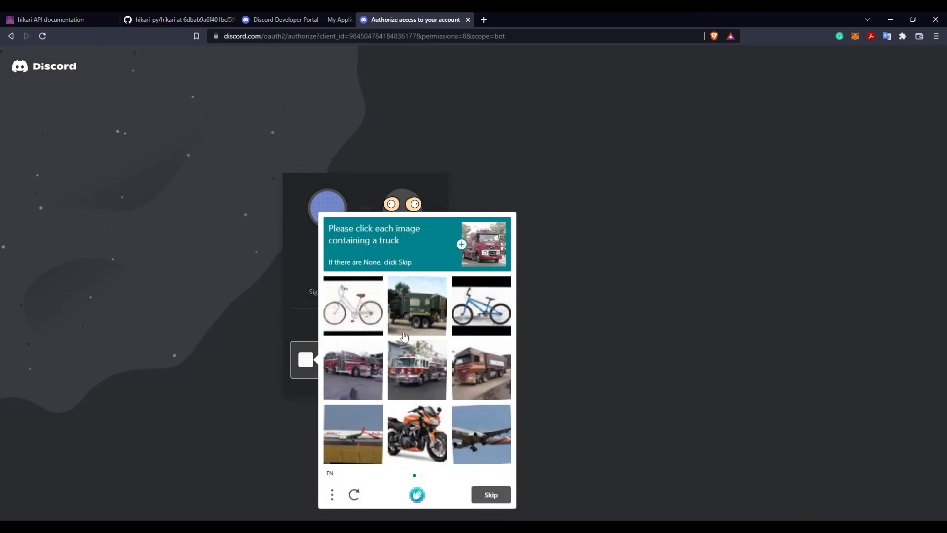
left_click(417, 370)
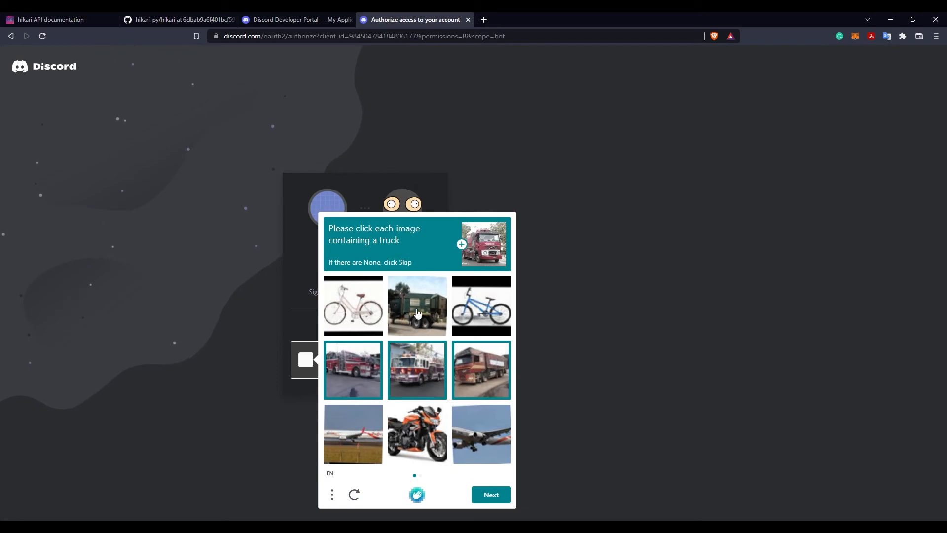
left_click(417, 306)
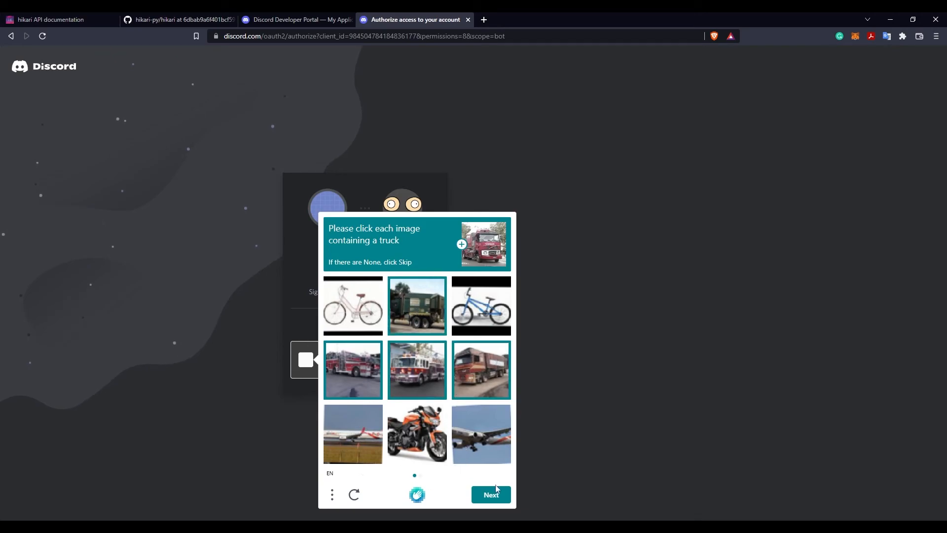
left_click(490, 494)
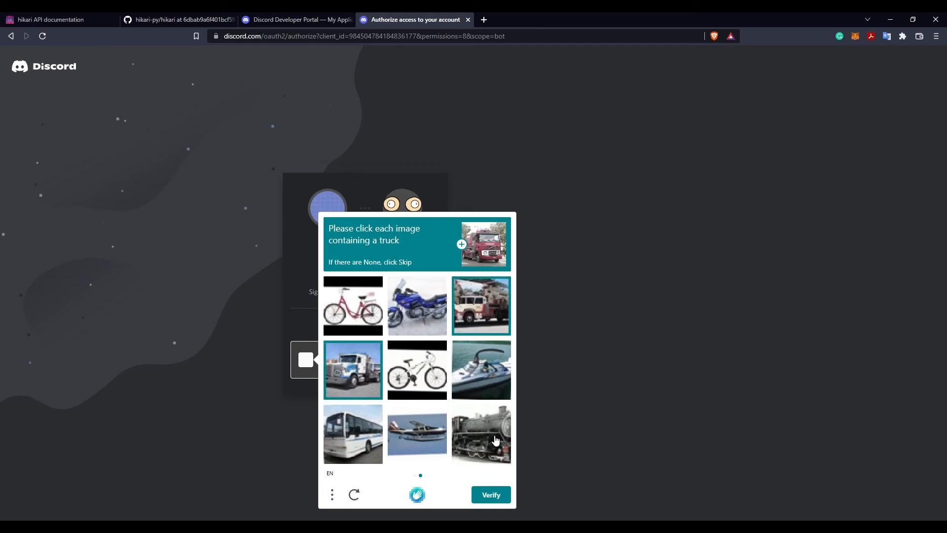
left_click(491, 494)
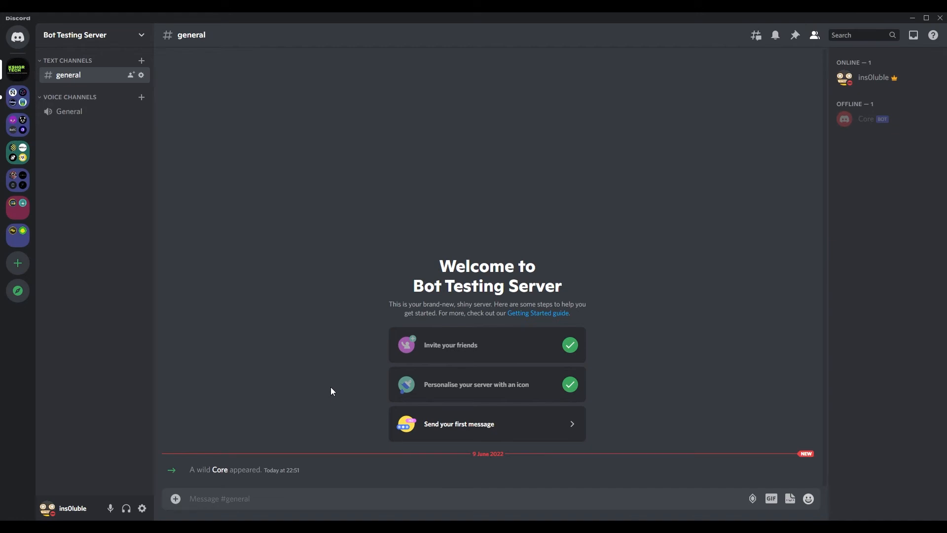
mouse_move(879, 119)
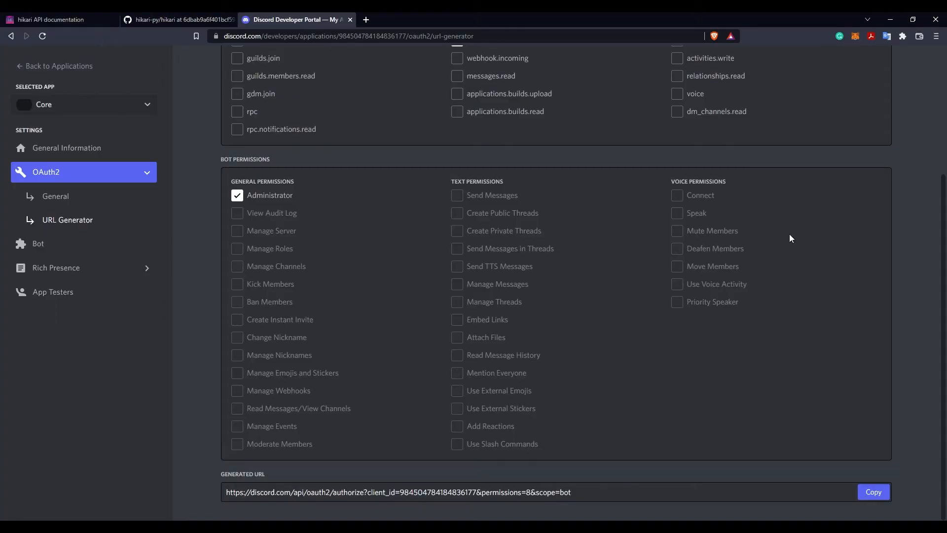
mouse_move(38, 244)
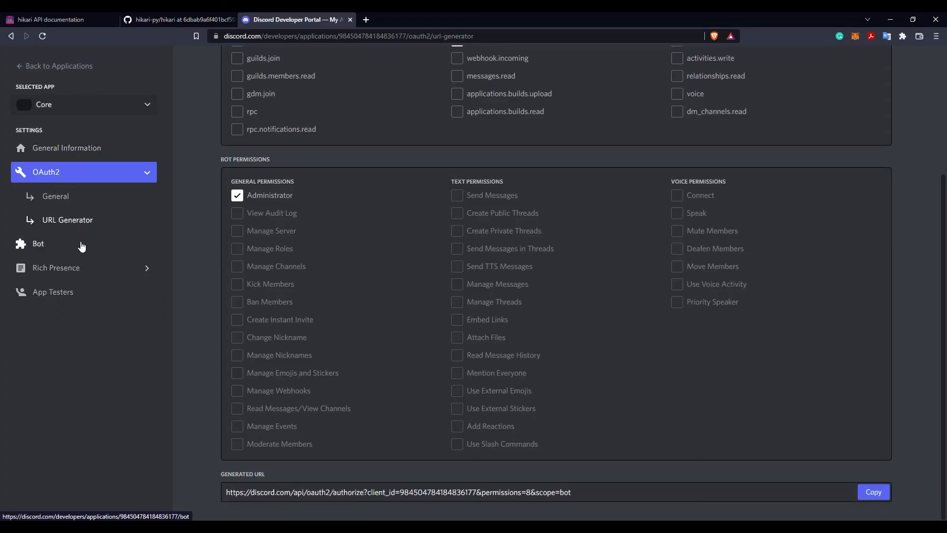
- Reset the Core bot's token on the Bot page, confirming with 'Yes, do it!'
left_click(38, 243)
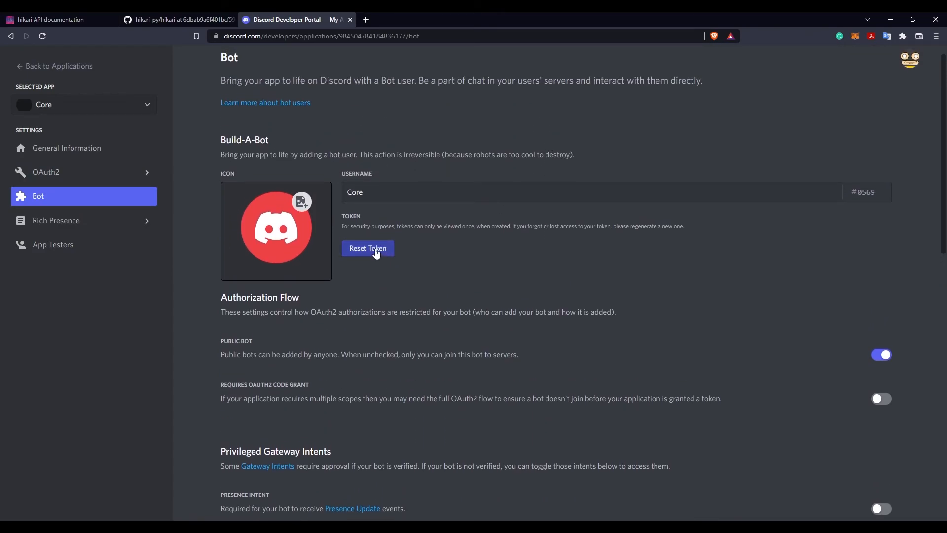
left_click(367, 249)
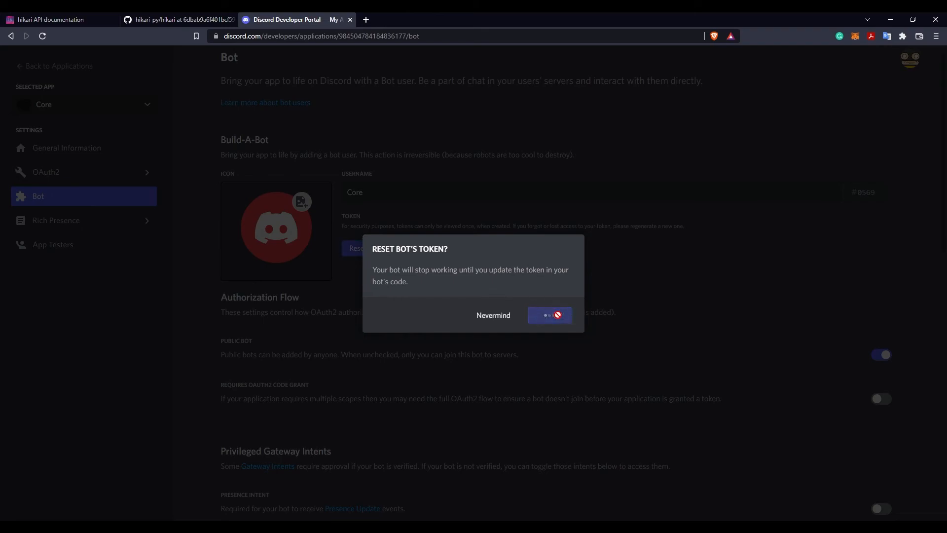
left_click(550, 315)
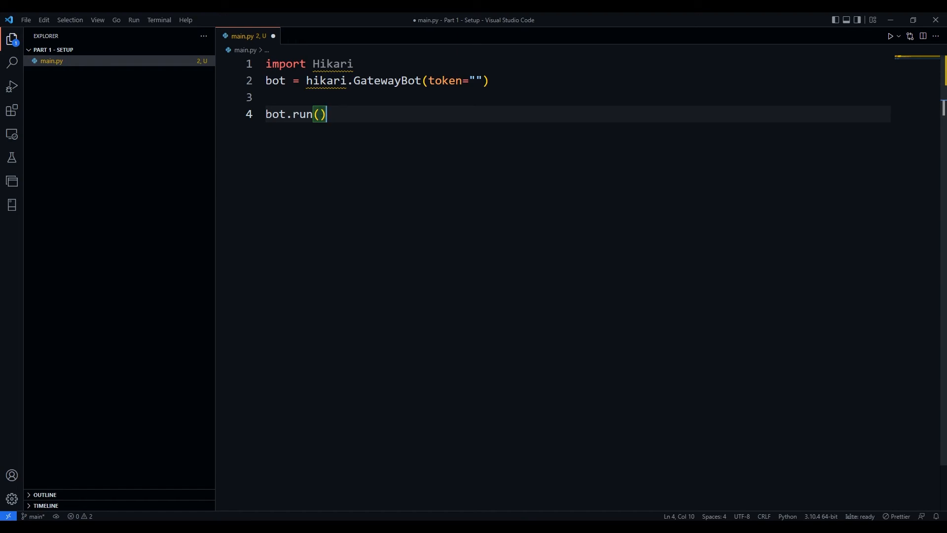
- Paste the bot token into token="" in main.py and run it, failing with No module named 'Hikari'
left_click(475, 80)
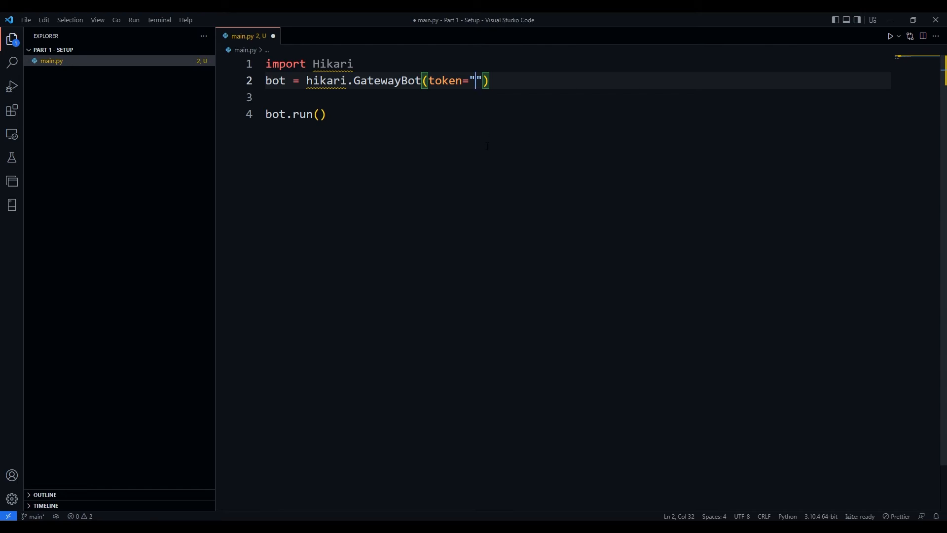
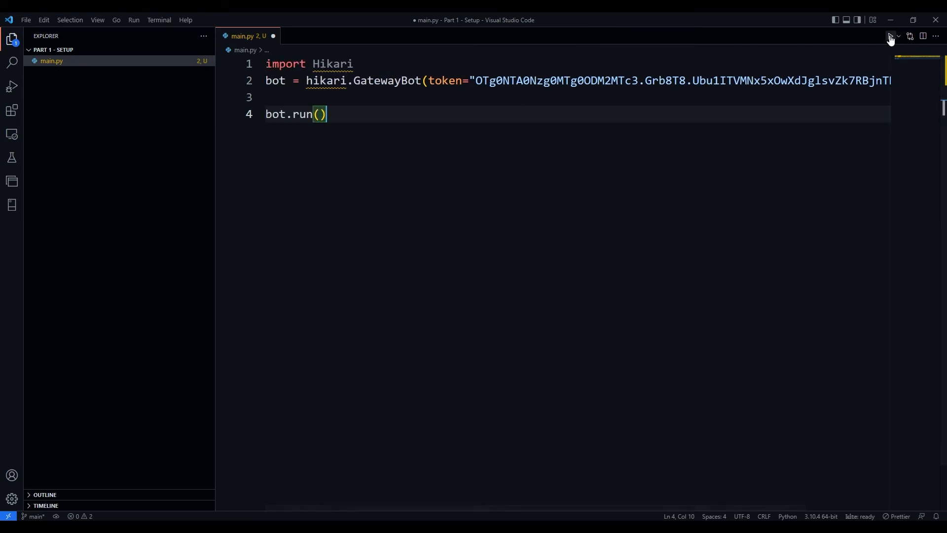
left_click(891, 35)
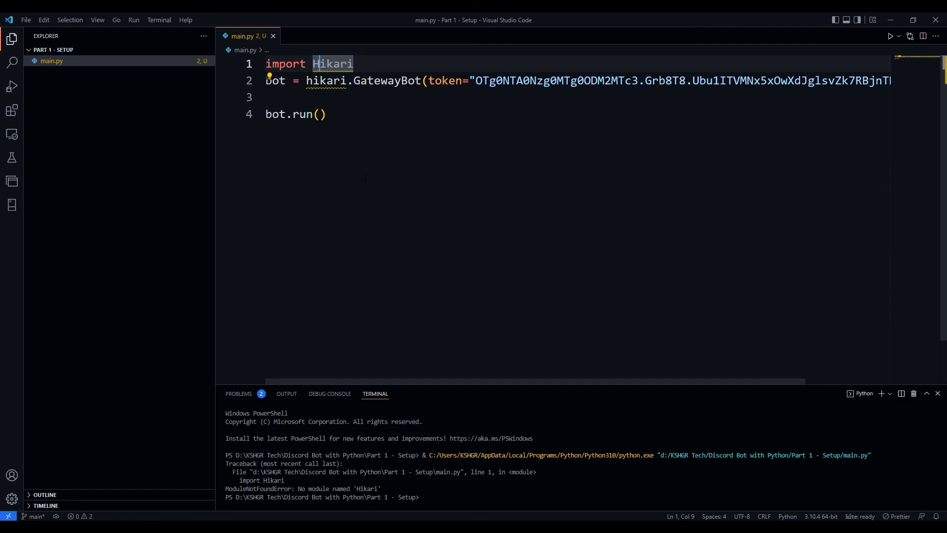
- Change the import to lowercase hikari and rerun main.py so Core comes online
type("hikari")
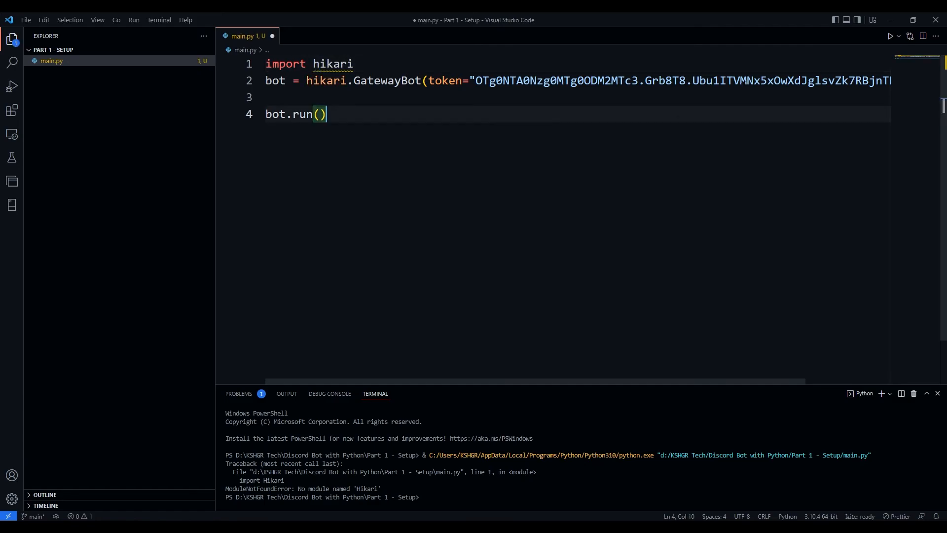
left_click(890, 36)
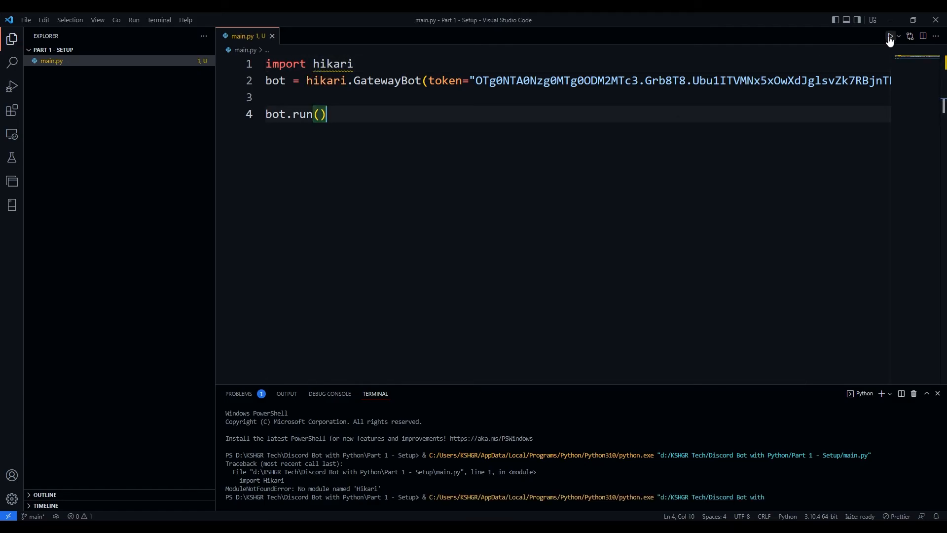
left_click(890, 35)
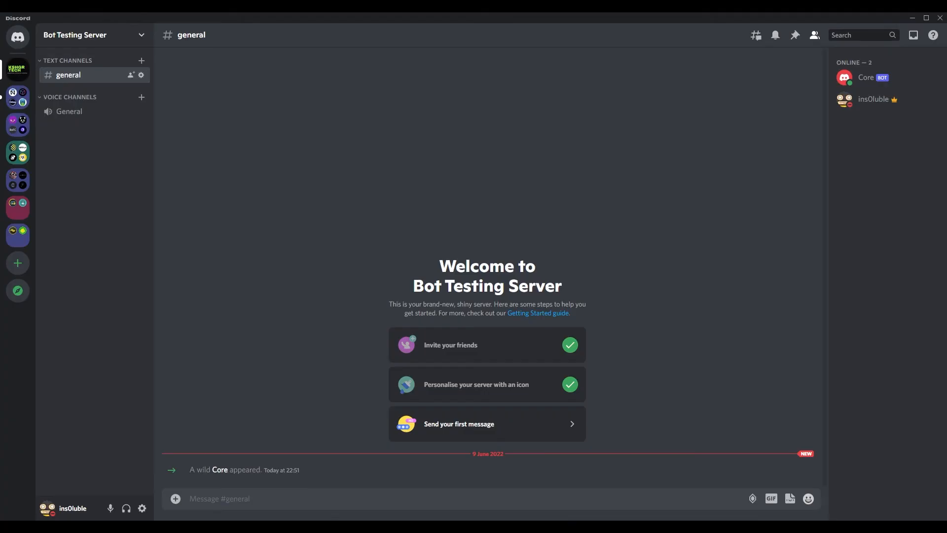
left_click(866, 77)
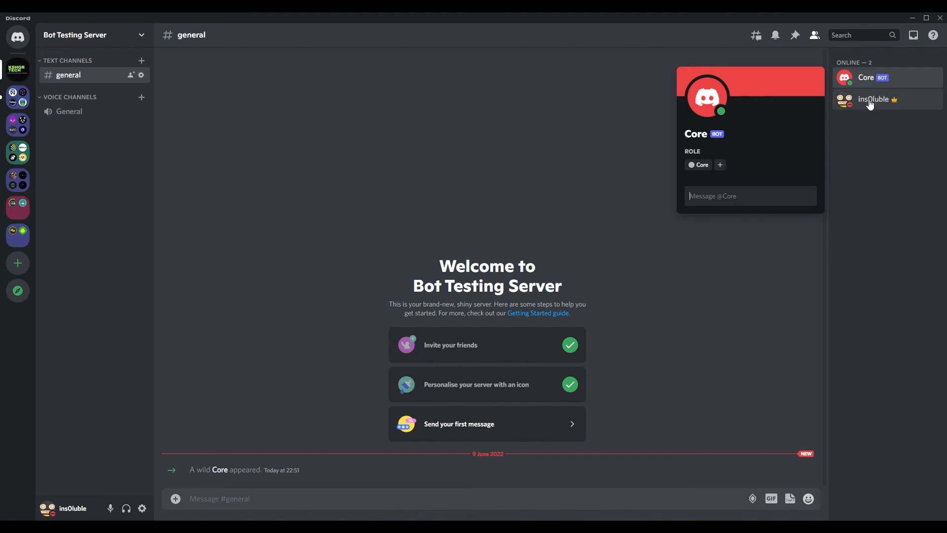
left_click(526, 353)
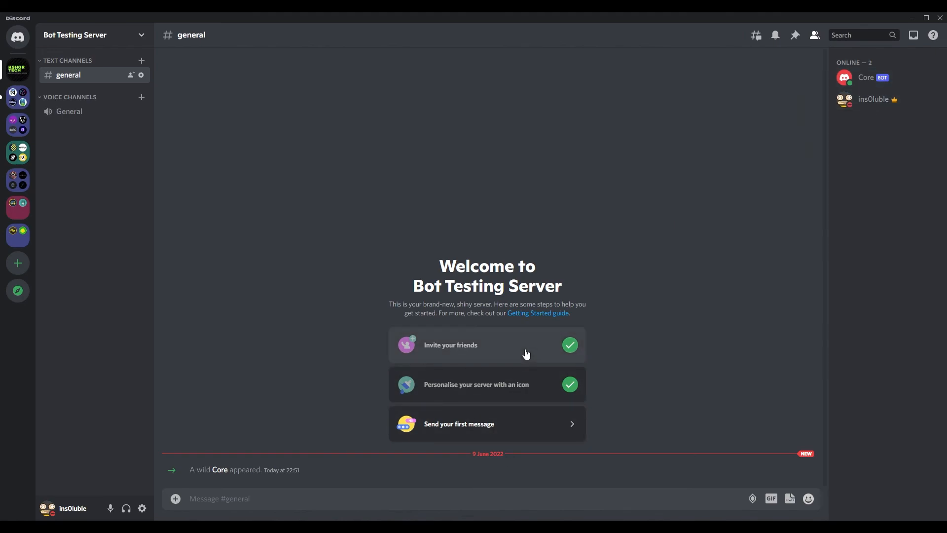
mouse_move(599, 357)
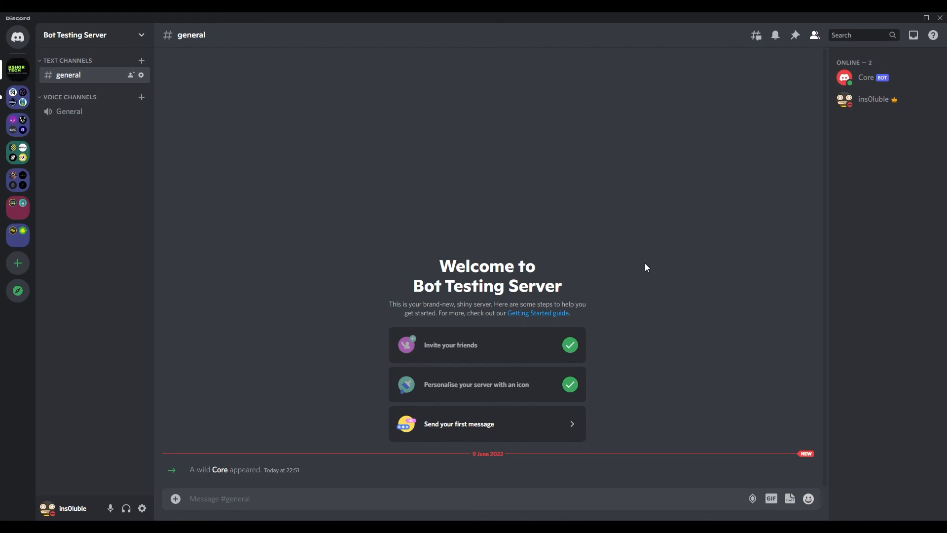
mouse_move(648, 332)
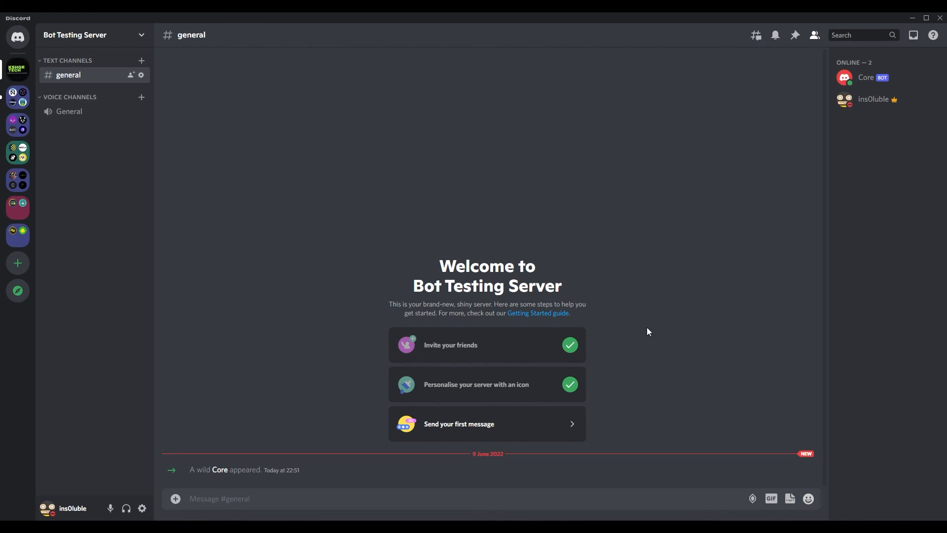